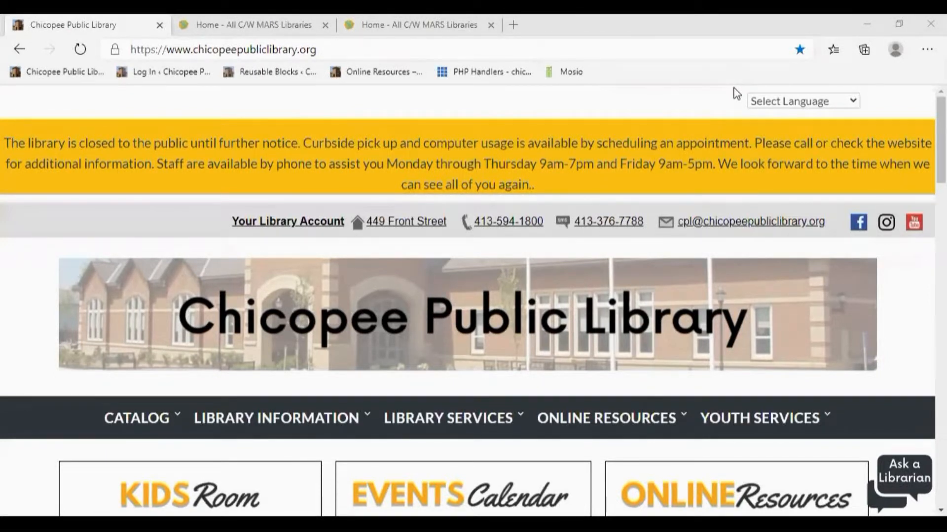
mouse_move(245, 73)
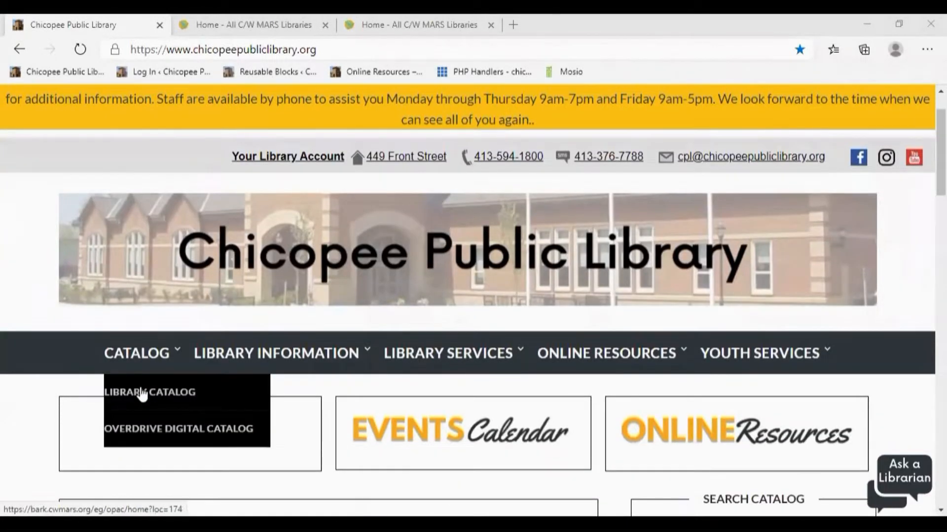
- Scroll the Chicopee library homepage and follow 'Account & Catalog' to the CW MARS login page
scroll(down, 3)
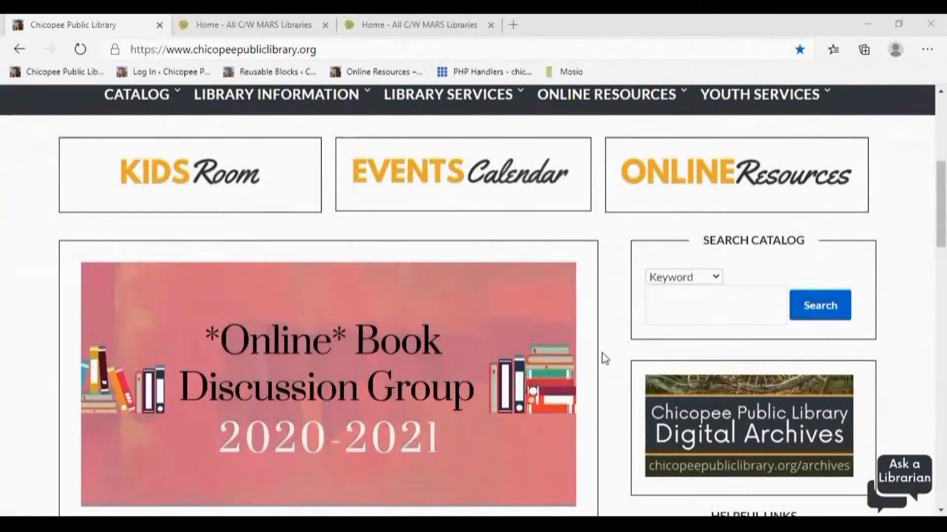
scroll(down, 3)
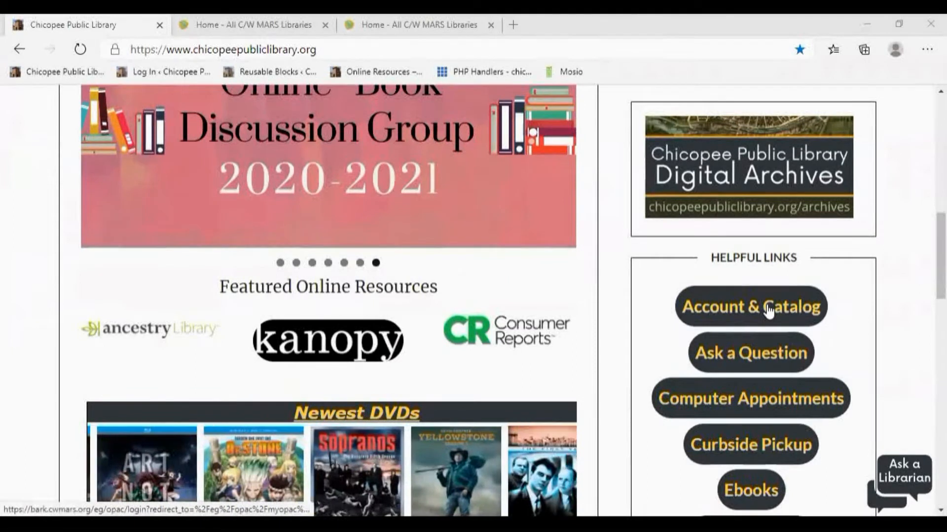
click(750, 307)
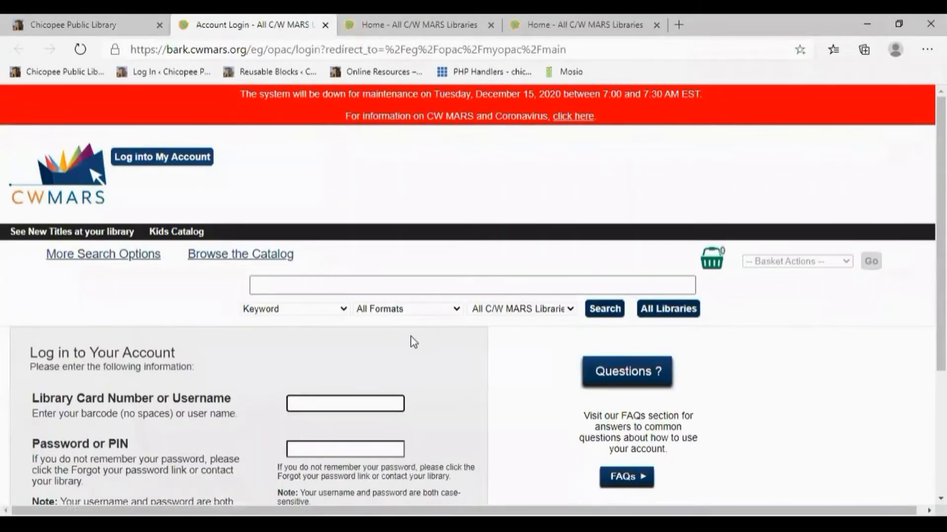
mouse_move(410, 339)
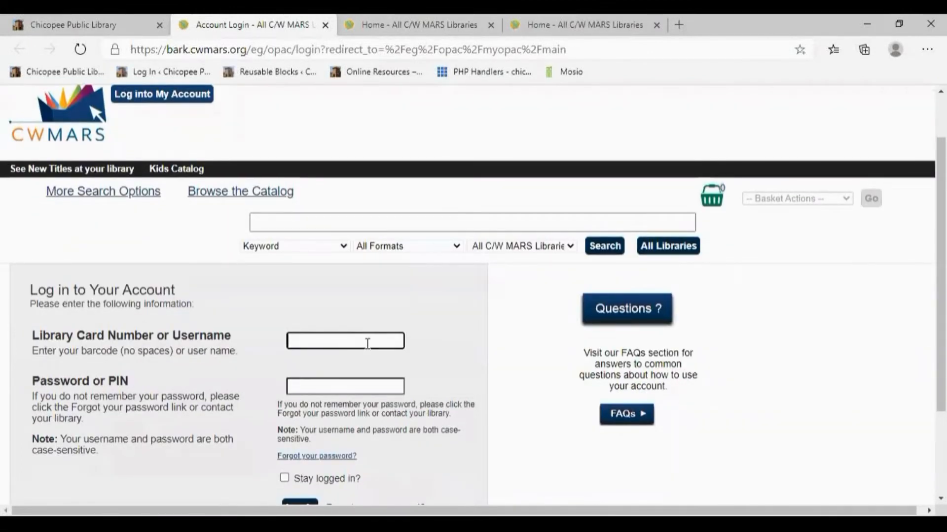
mouse_move(344, 386)
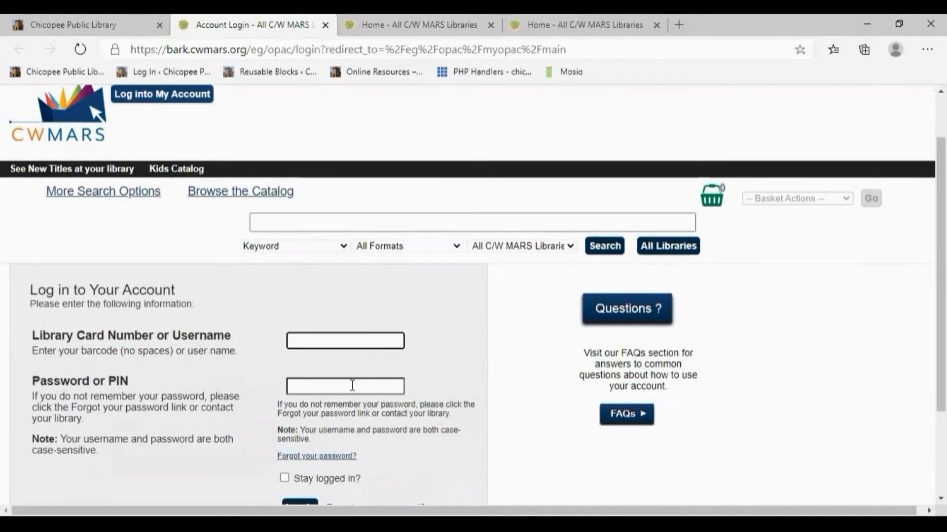
- Log in to the CW MARS account using the library card number and PIN
scroll(down, 3)
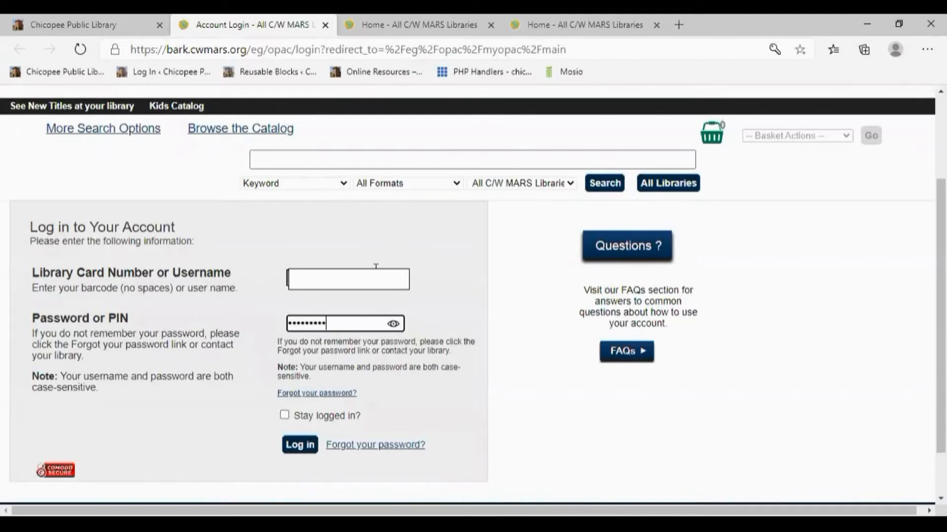
click(300, 445)
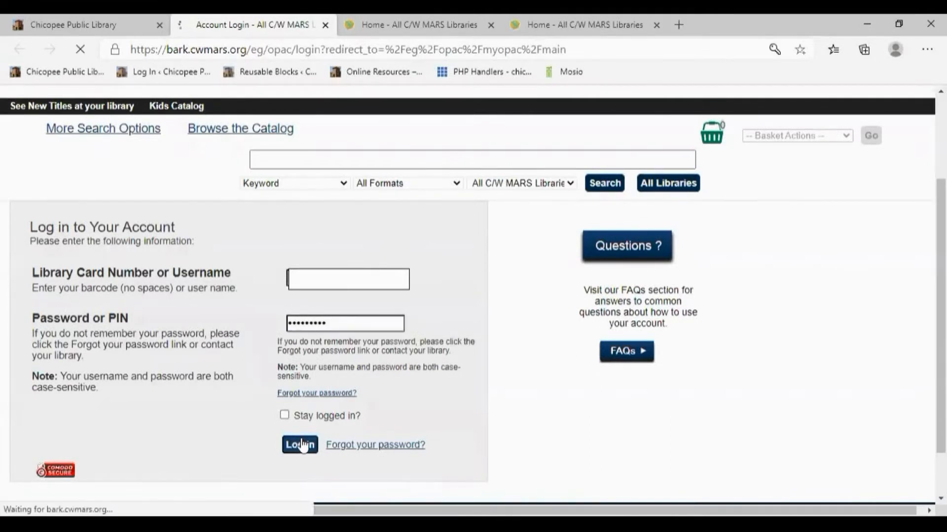
click(300, 445)
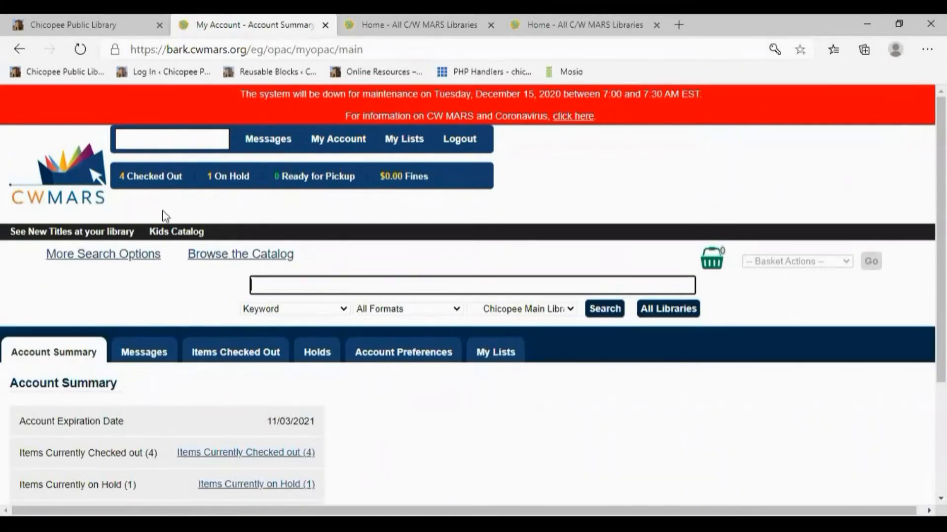
mouse_move(156, 176)
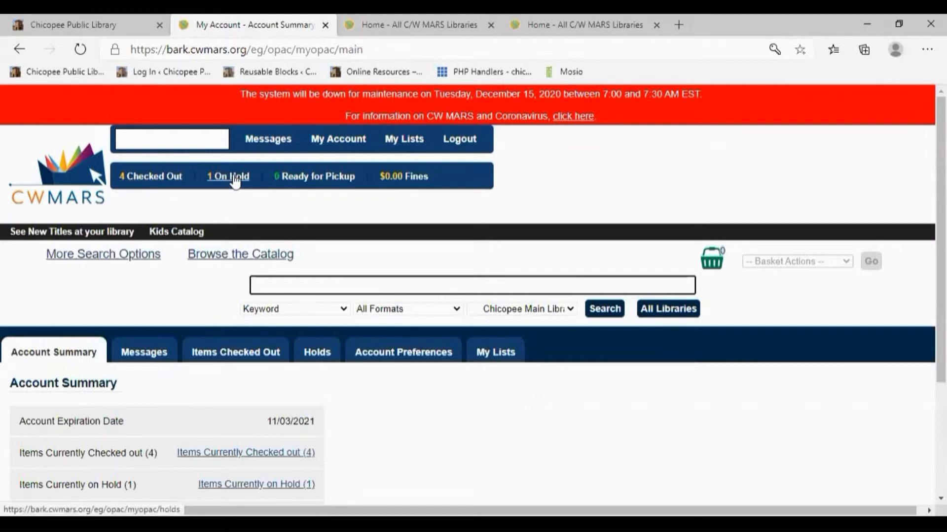
mouse_move(314, 176)
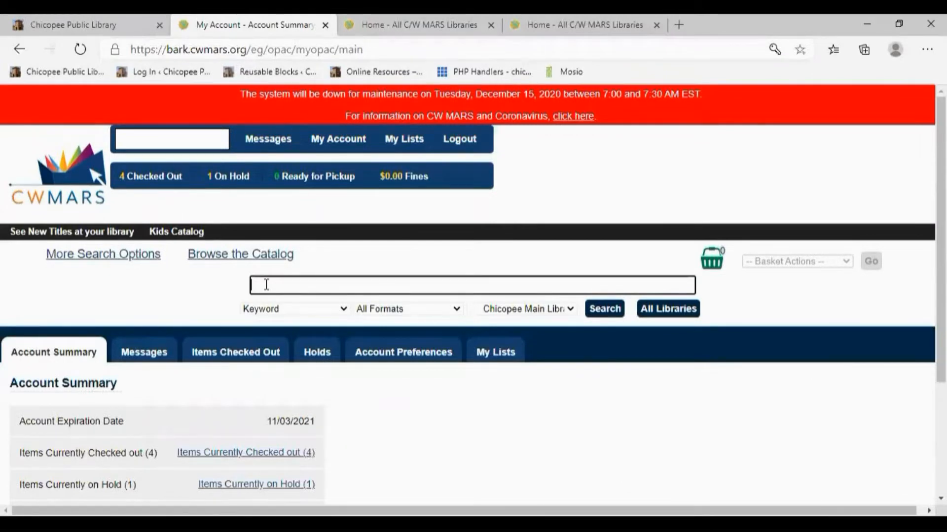
mouse_move(269, 314)
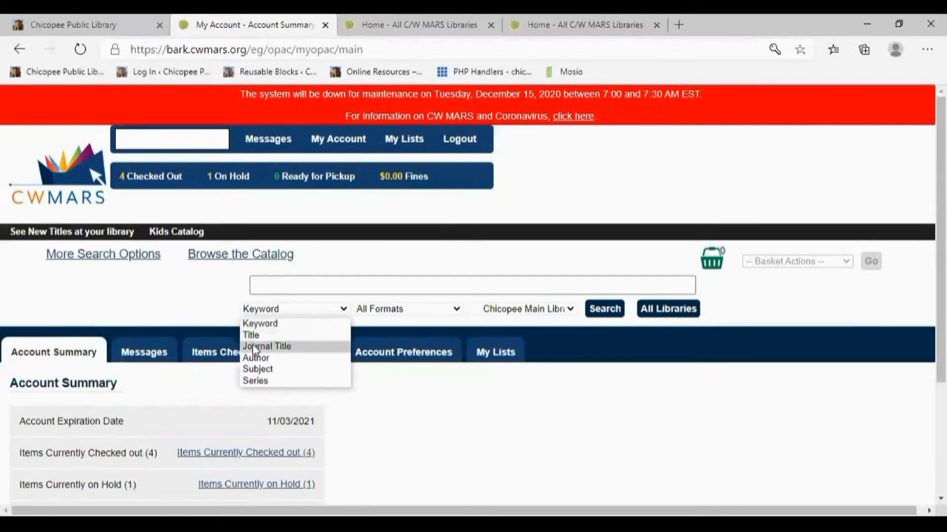
mouse_move(260, 373)
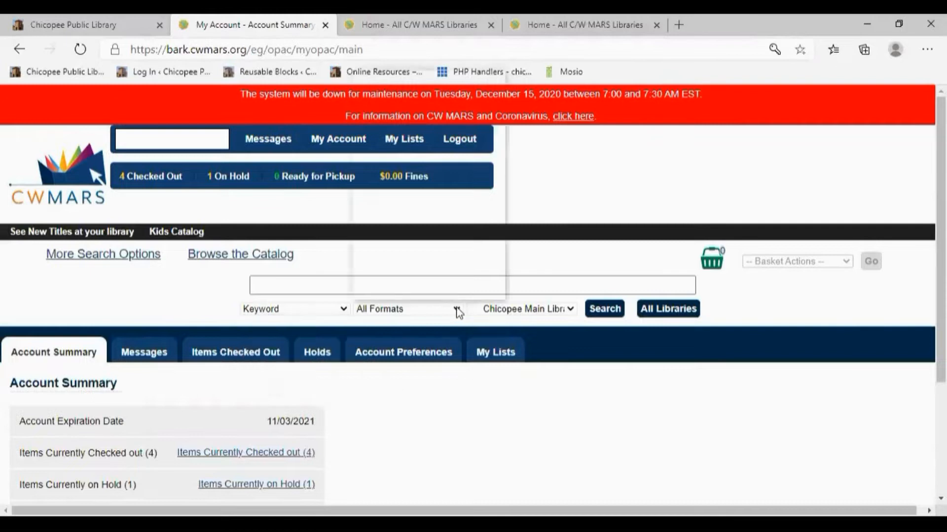
click(407, 309)
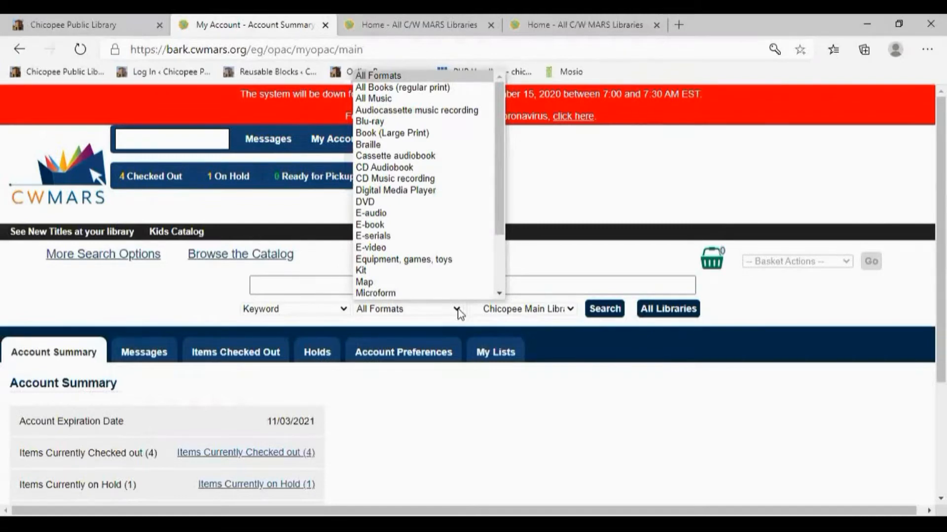
mouse_move(510, 319)
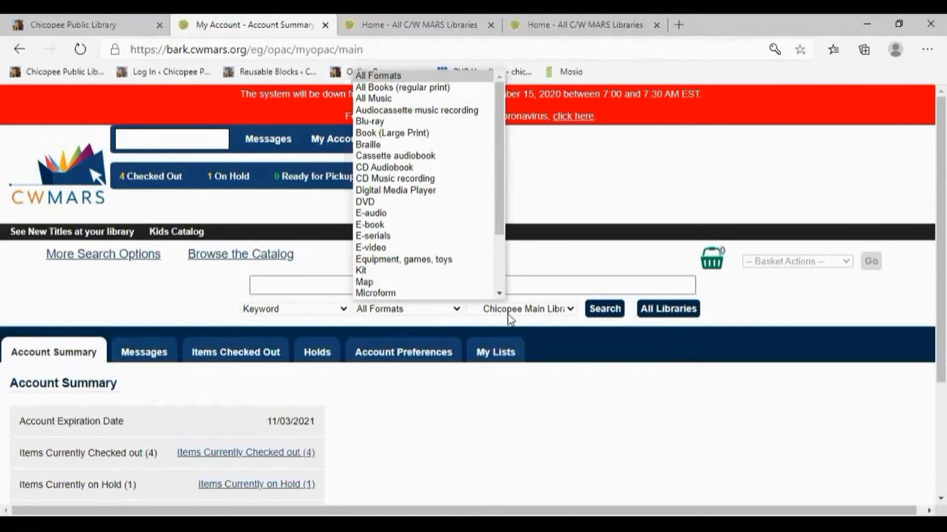
click(527, 308)
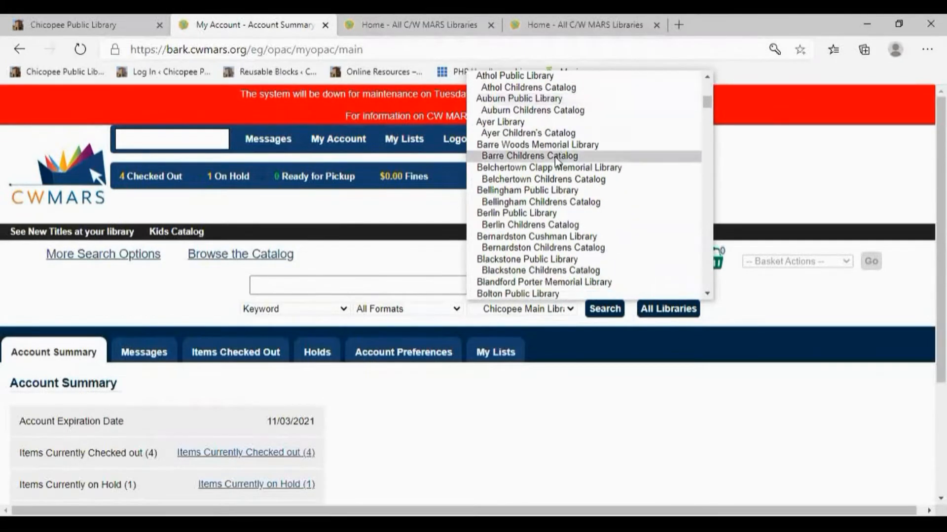
scroll(down, 3)
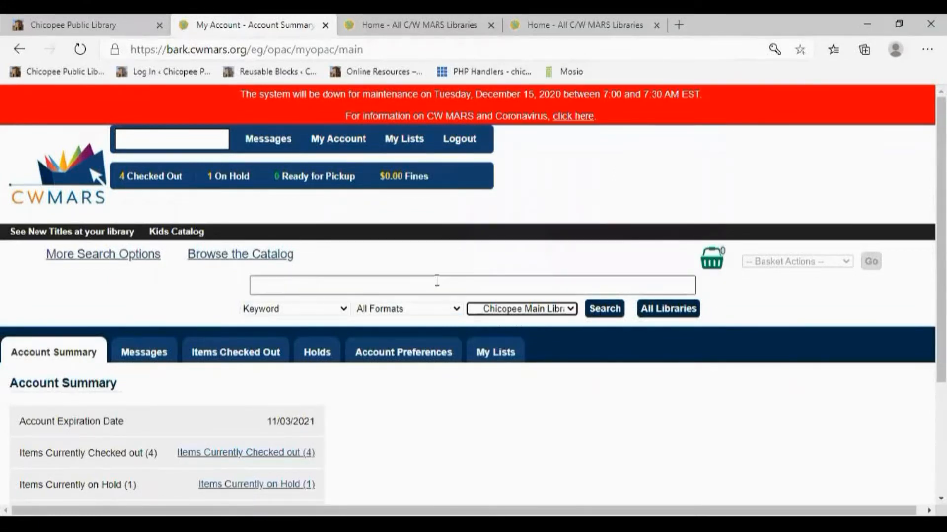
- Search the catalog for 'LOUISE PENNY STILL LIFE' using the author autocomplete suggestion
click(471, 284)
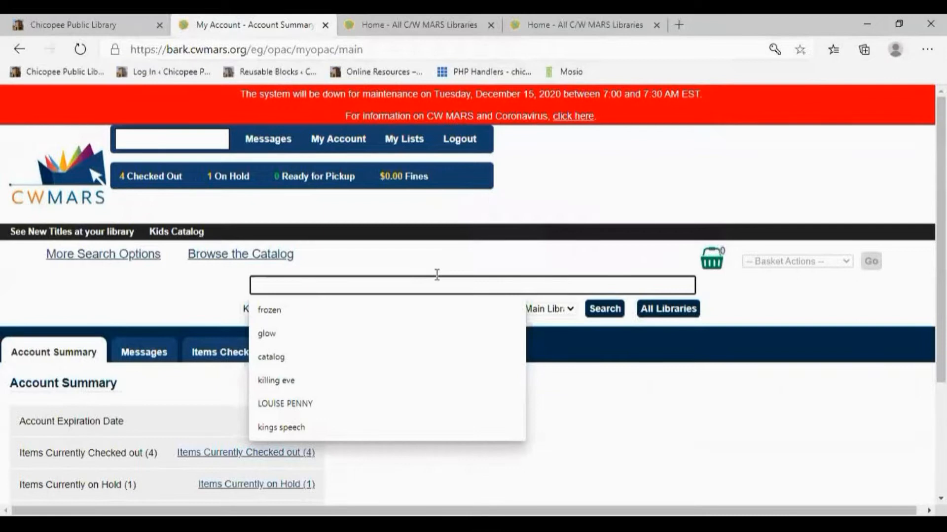
text(L)
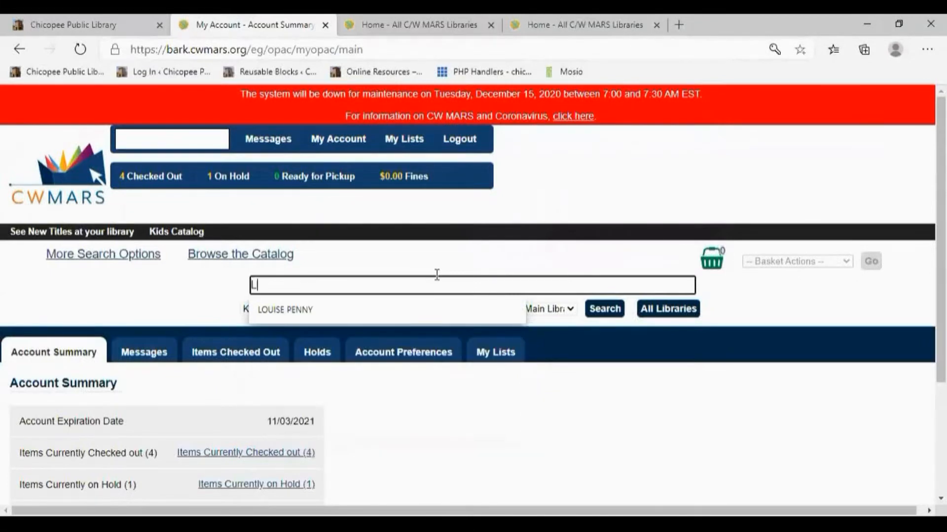
text(OUISW)
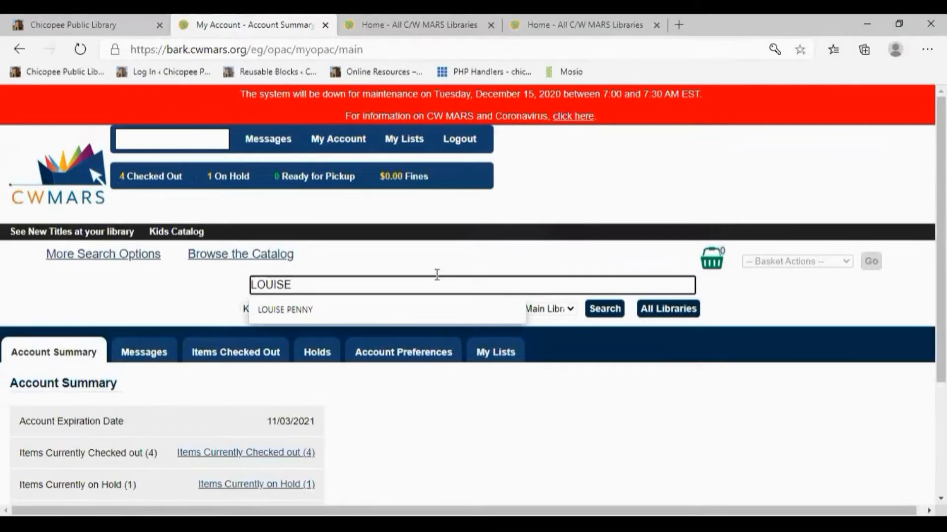
text(PE)
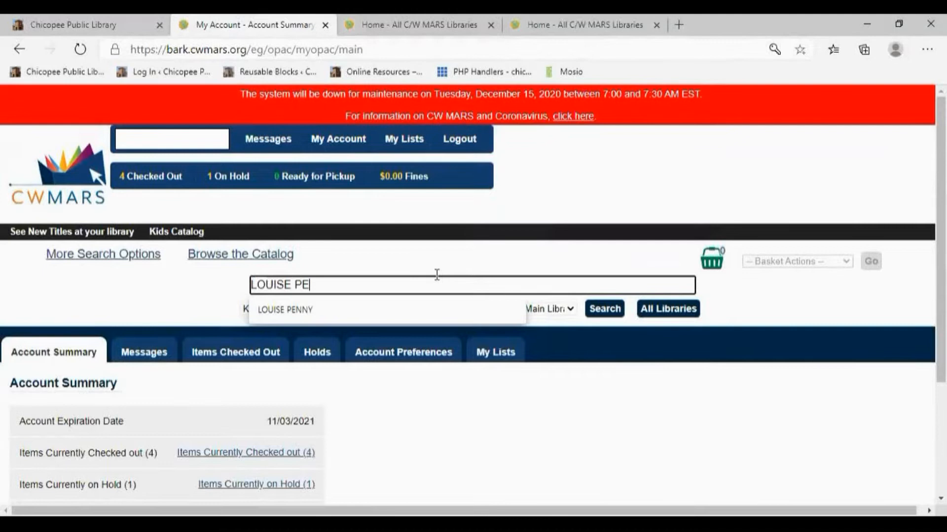
click(284, 309)
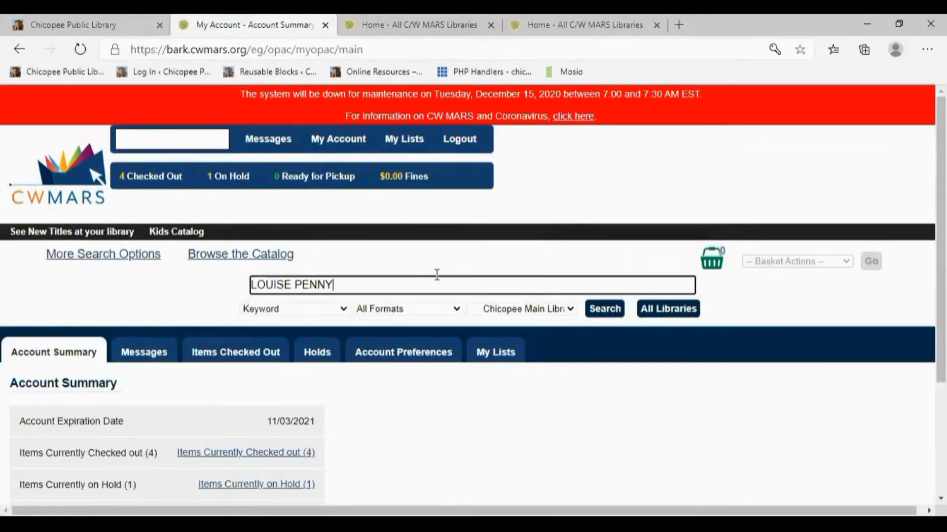
text(STILL LIFE)
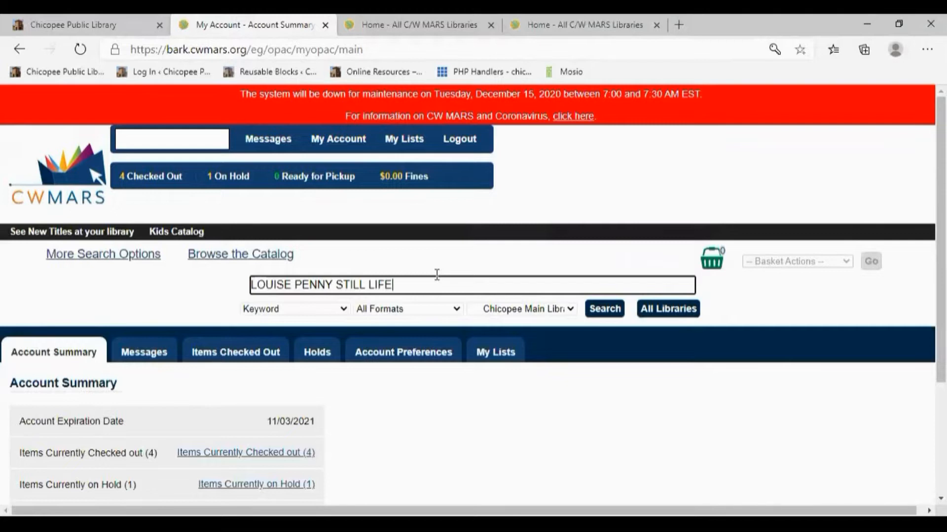
click(604, 309)
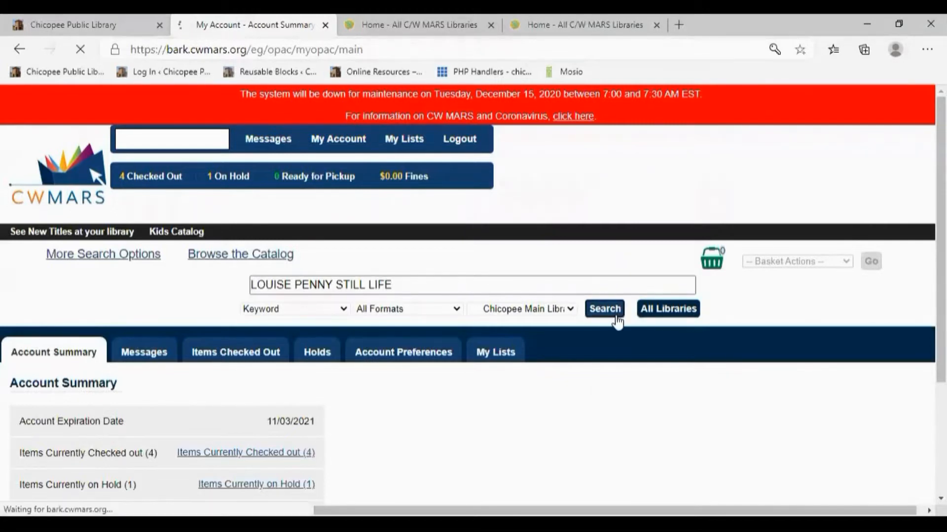
click(603, 309)
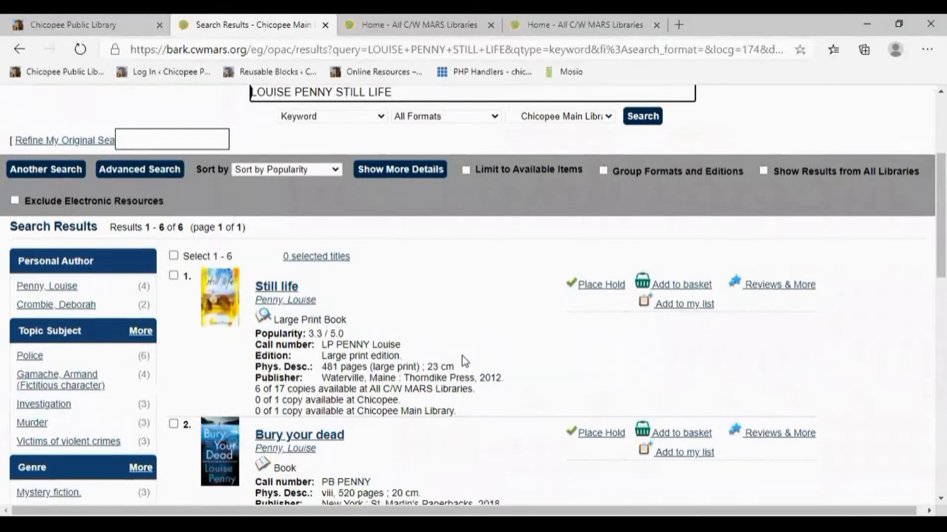
scroll(down, 3)
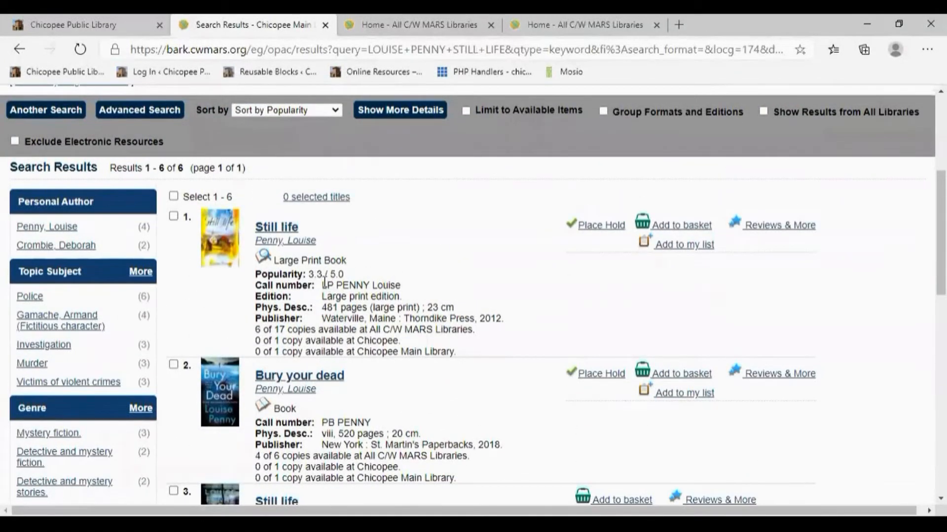
drag(254, 226, 450, 352)
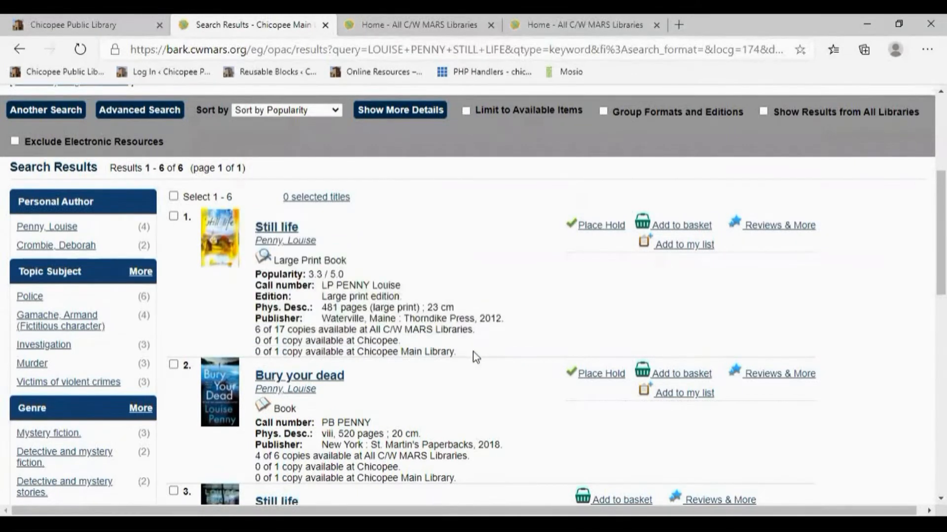
scroll(down, 3)
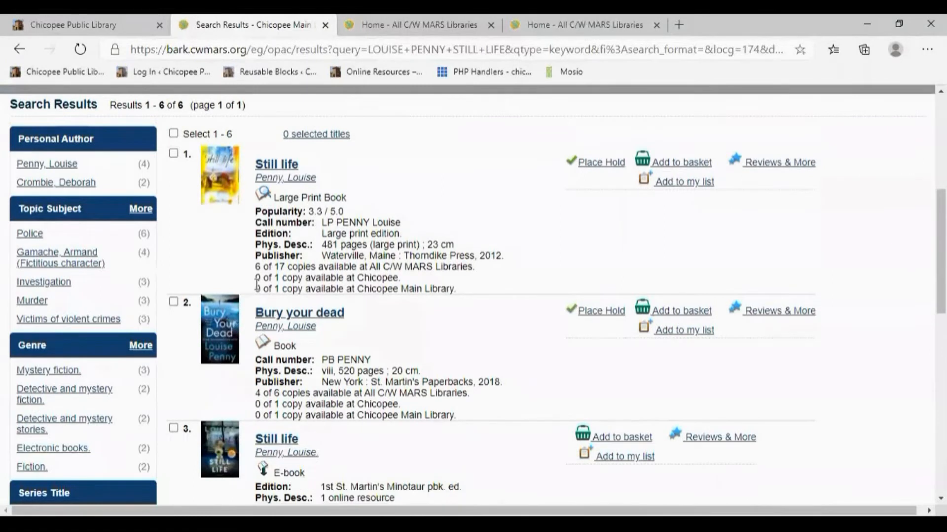
scroll(down, 3)
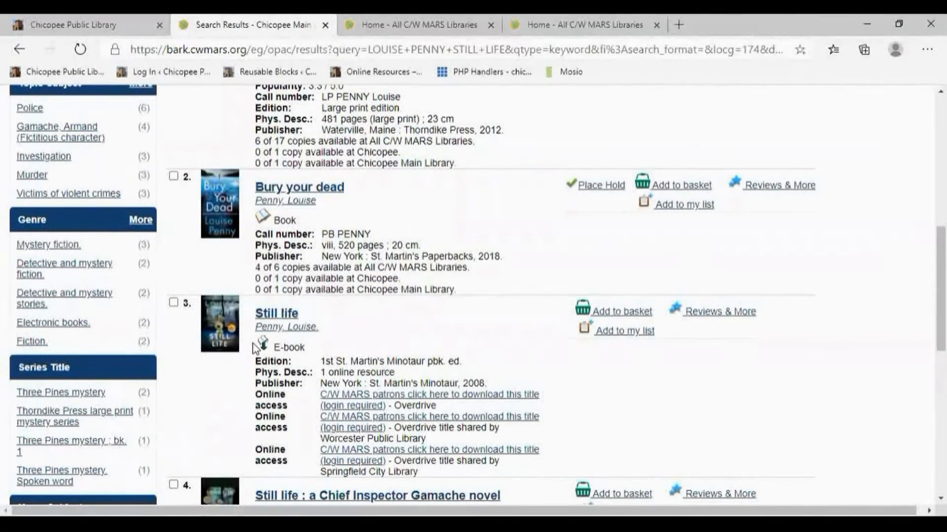
scroll(down, 3)
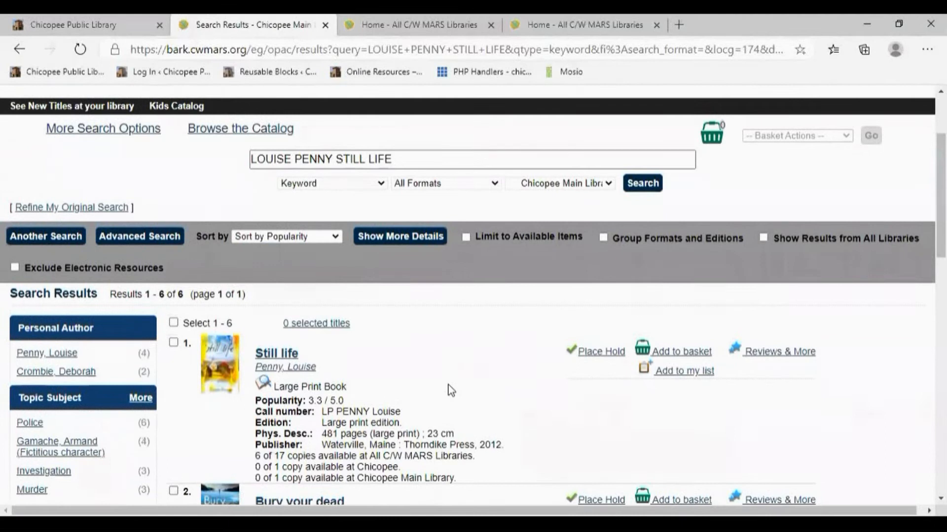
mouse_move(476, 191)
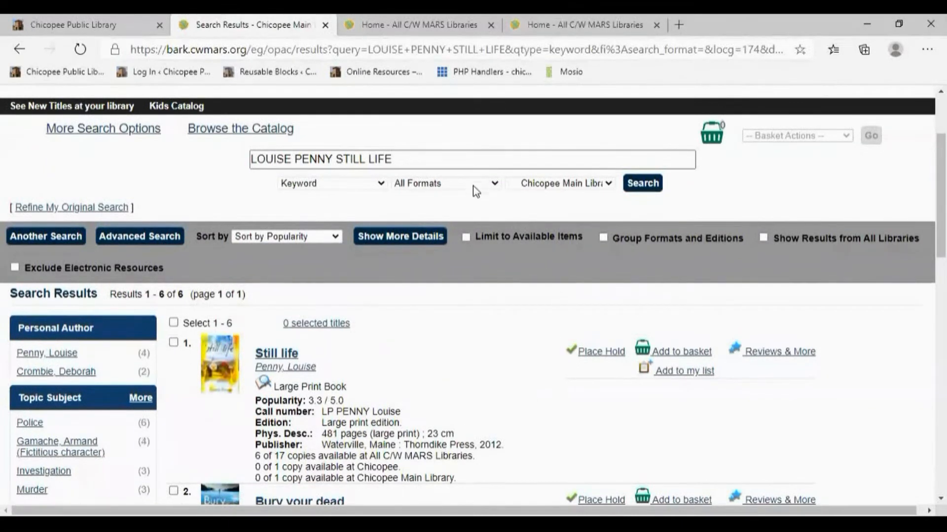
- Rerun the search limited to All Books (regular print) and All C/W MARS Libraries
click(446, 182)
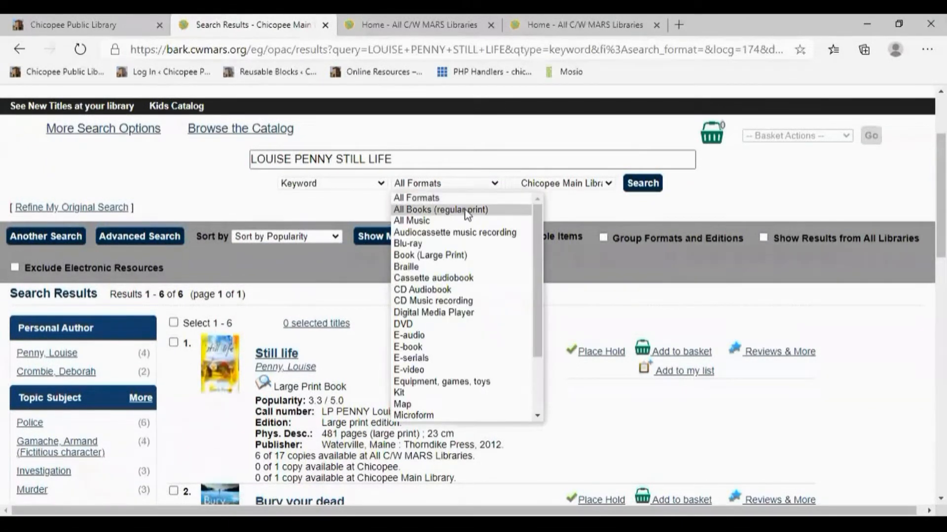
click(440, 209)
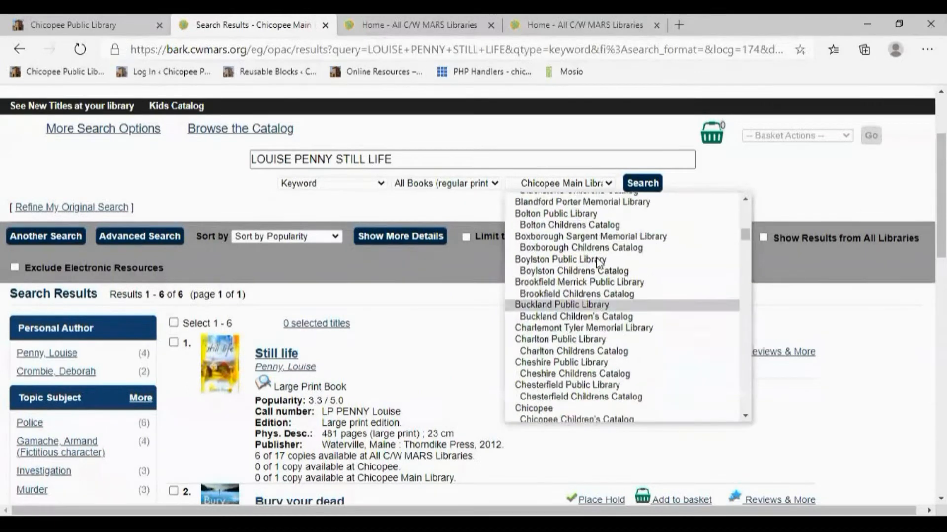
click(557, 183)
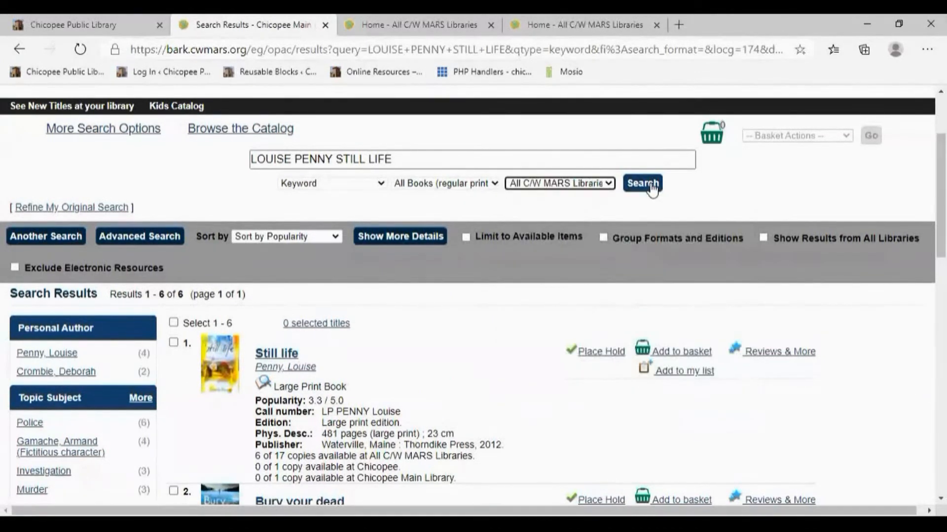
click(642, 183)
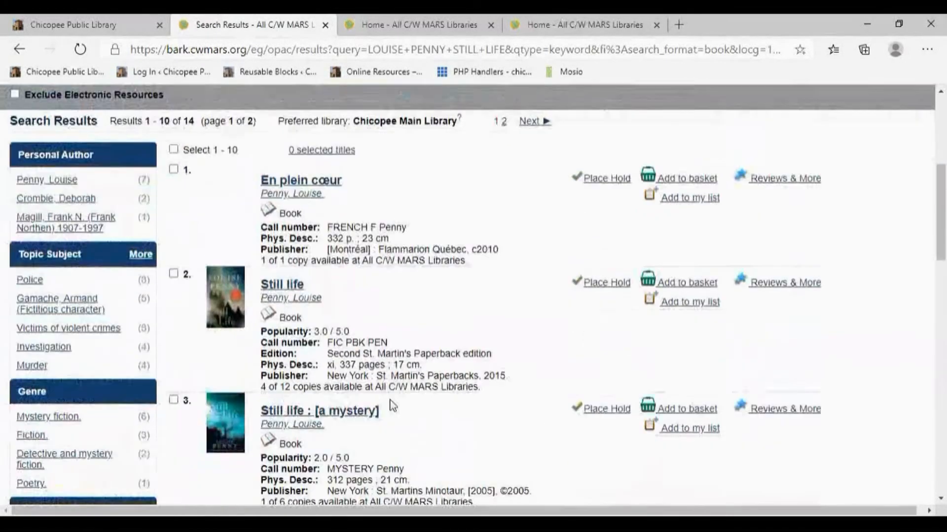
- Start a hold on the 2006 Still life edition, result 6
scroll(down, 3)
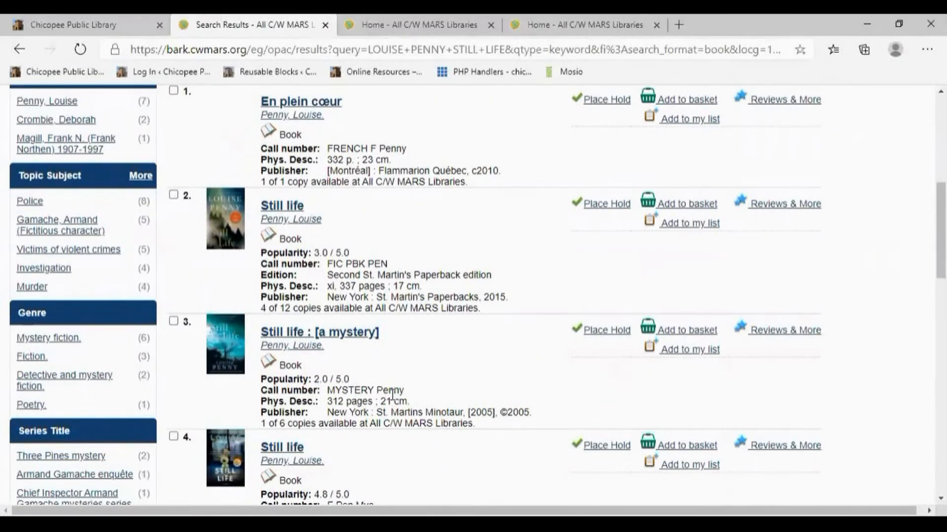
mouse_move(465, 333)
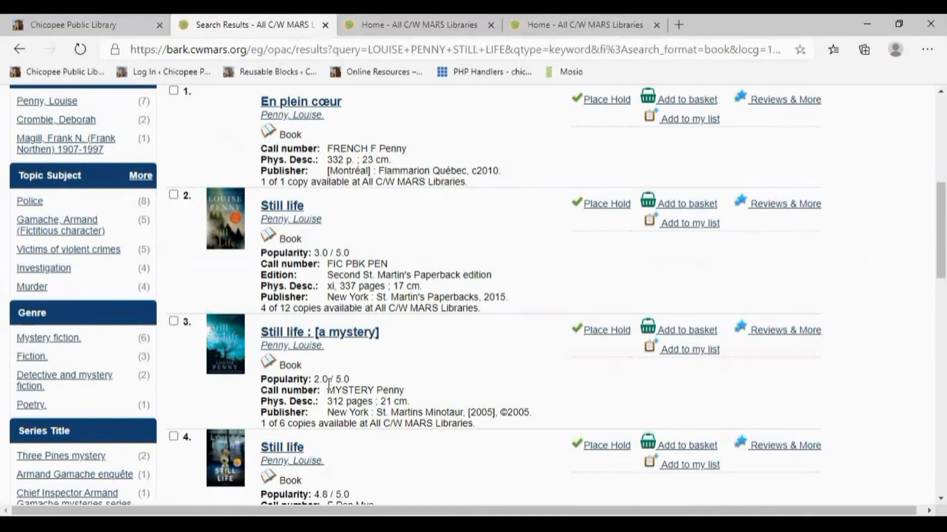
scroll(down, 3)
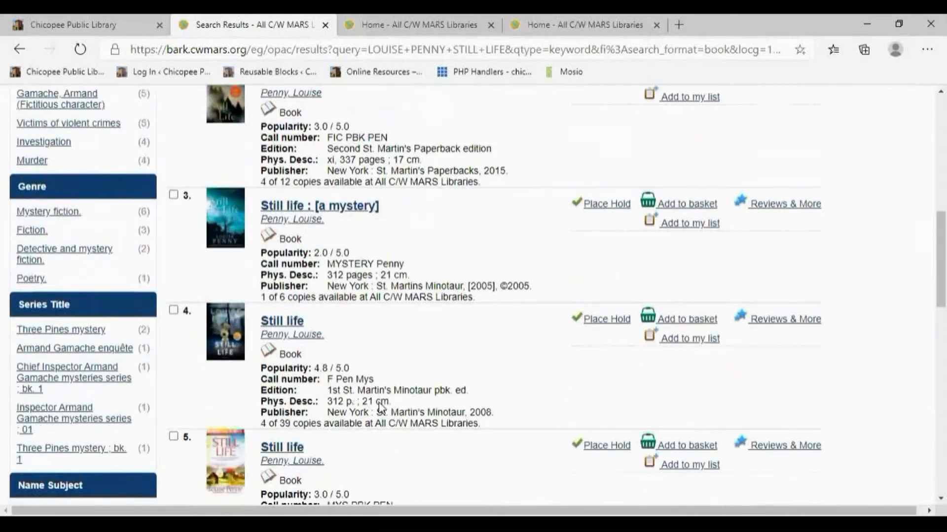
scroll(down, 3)
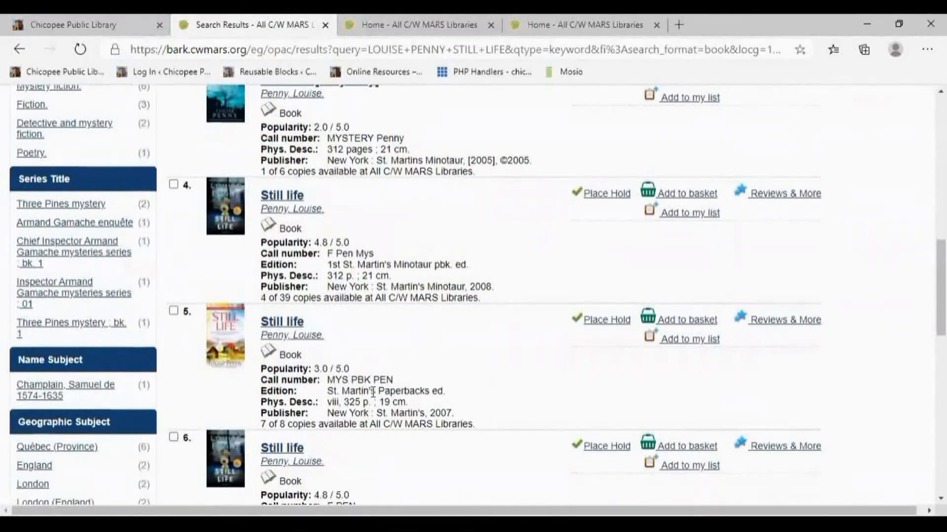
scroll(down, 3)
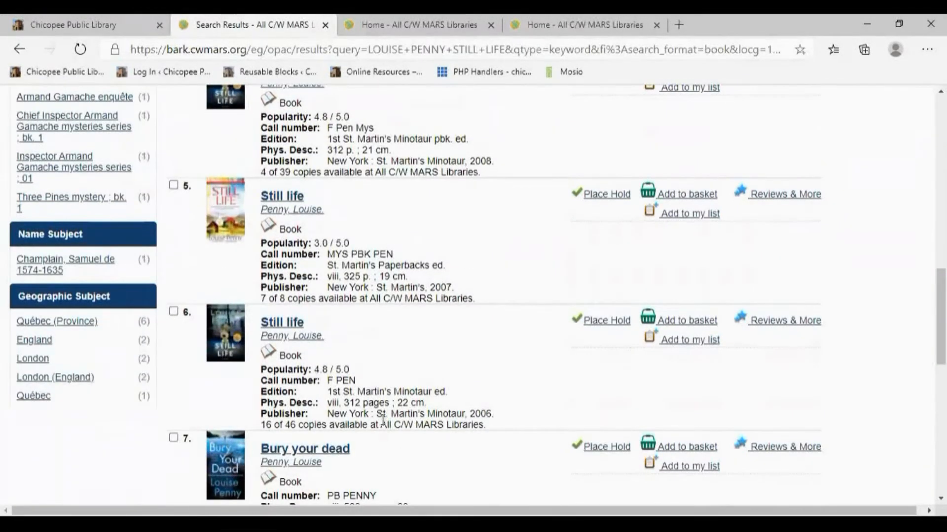
mouse_move(319, 394)
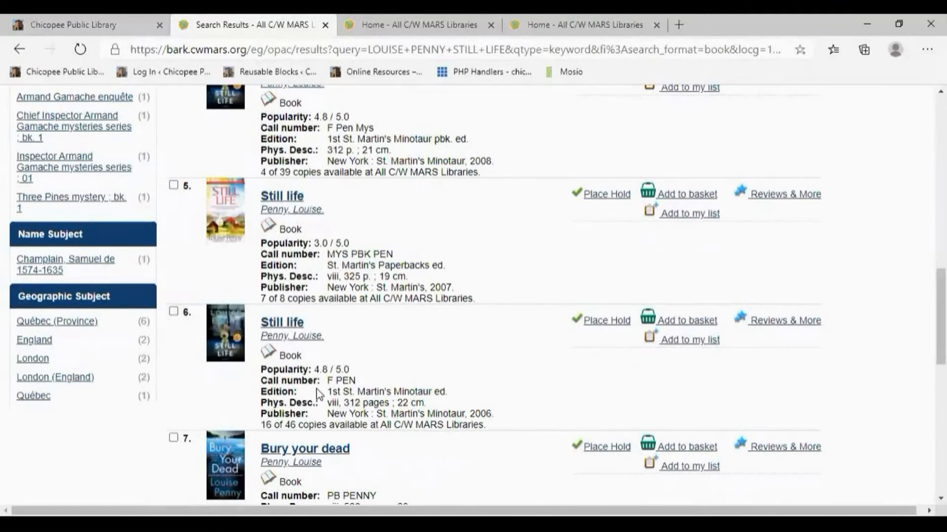
mouse_move(208, 366)
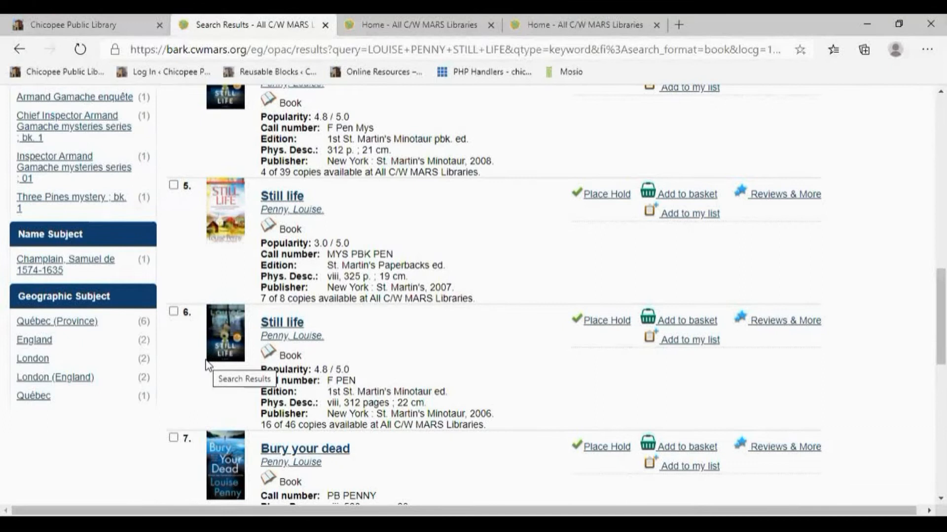
mouse_move(606, 328)
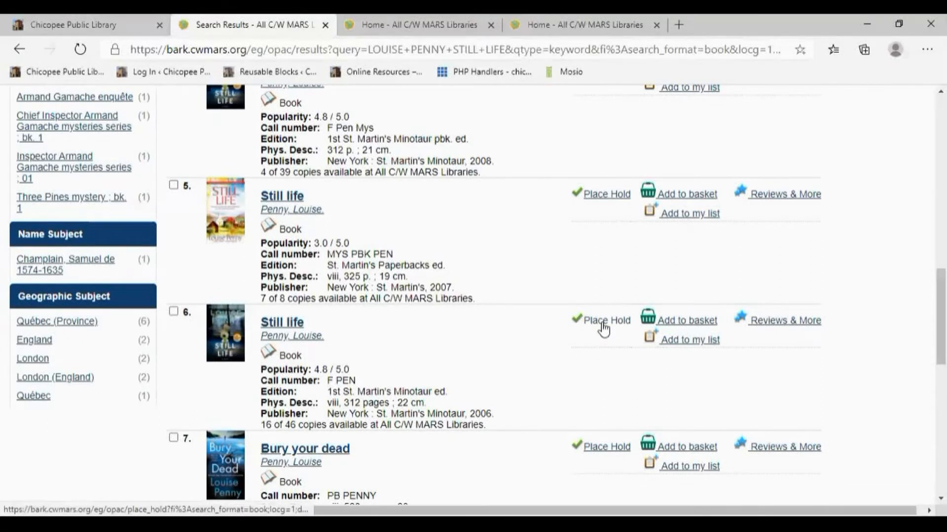
mouse_move(606, 320)
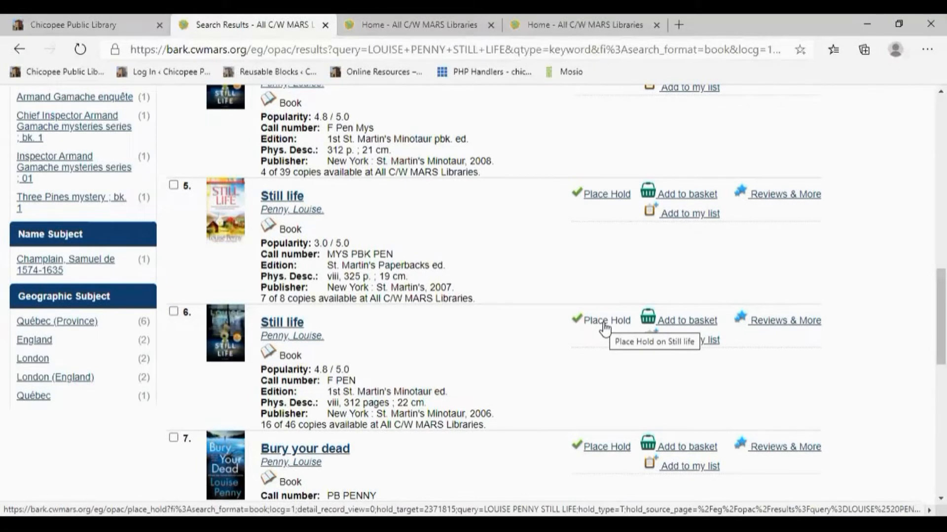
click(606, 320)
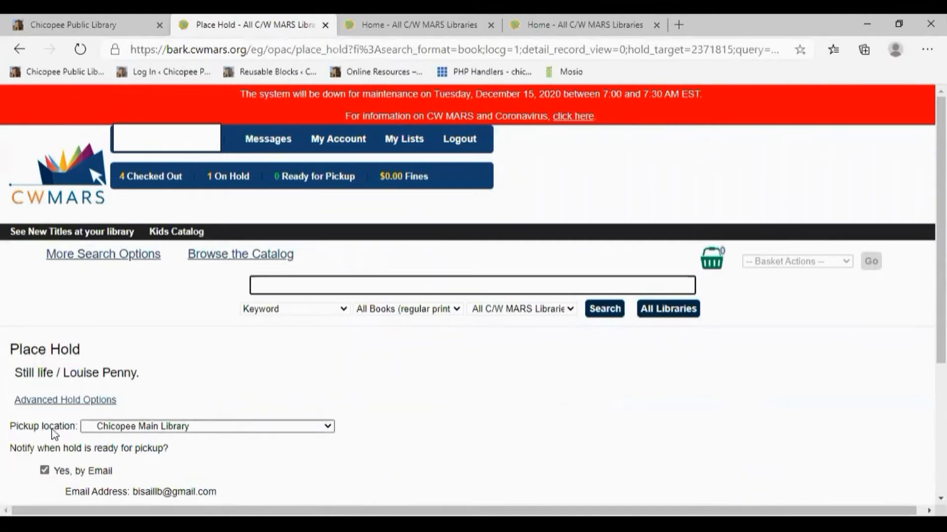
- Submit the Still life hold with Chicopee Main Library pickup and email notification
scroll(down, 3)
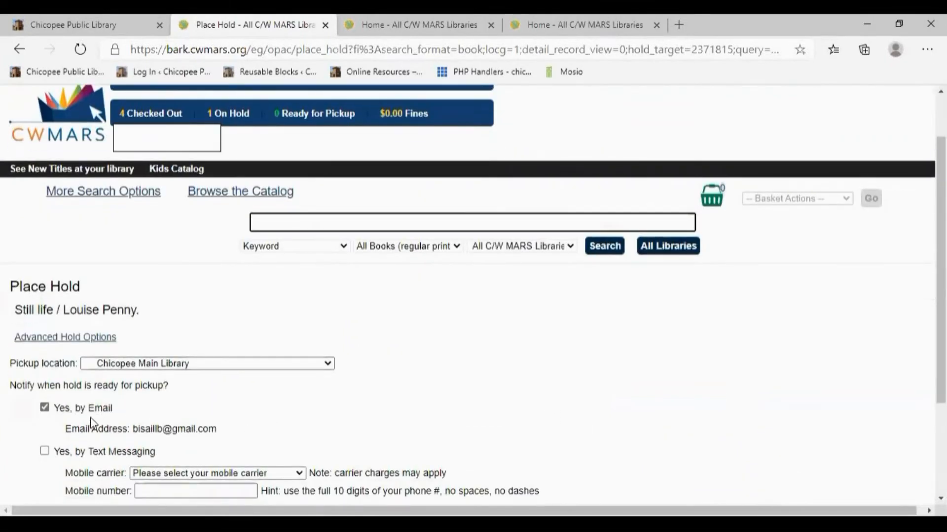
scroll(down, 3)
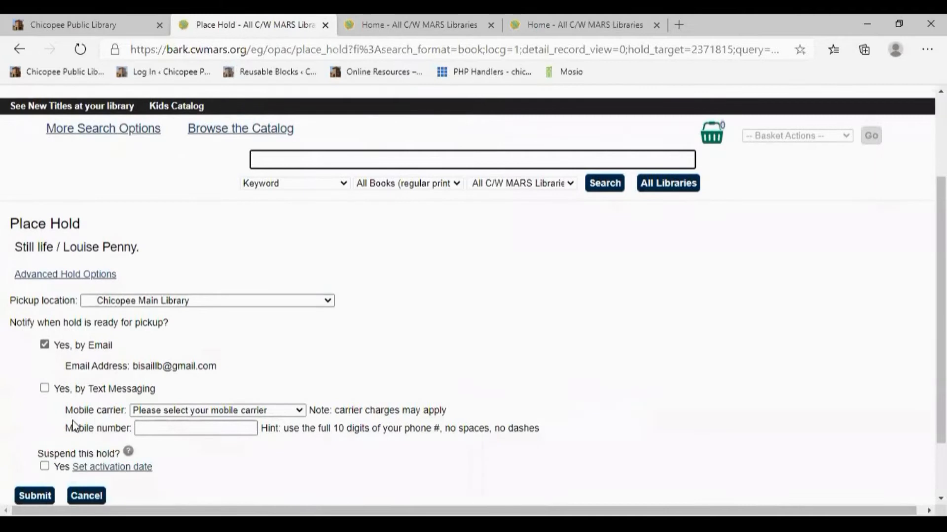
mouse_move(83, 421)
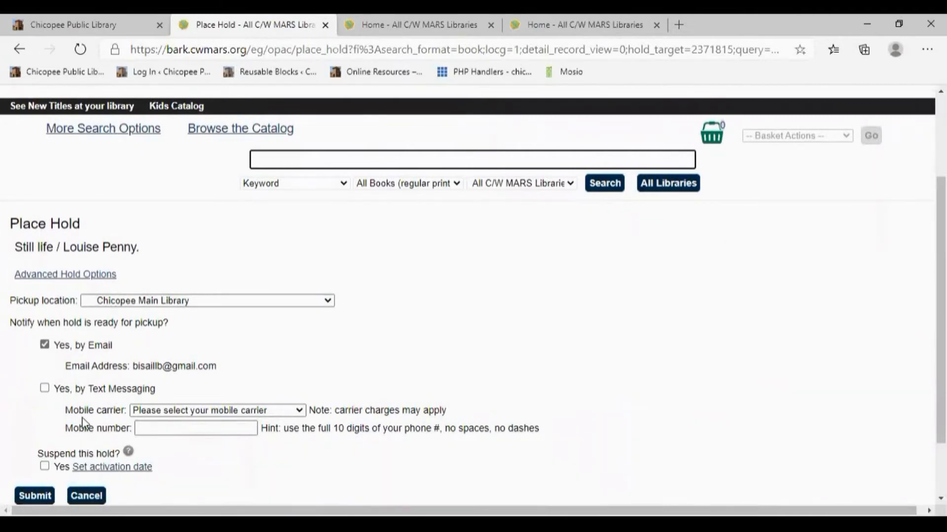
mouse_move(68, 333)
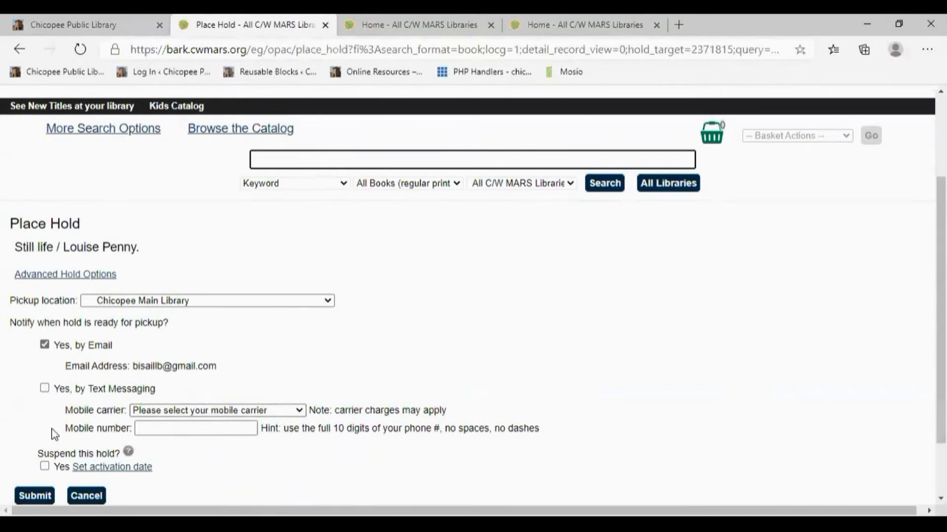
scroll(down, 3)
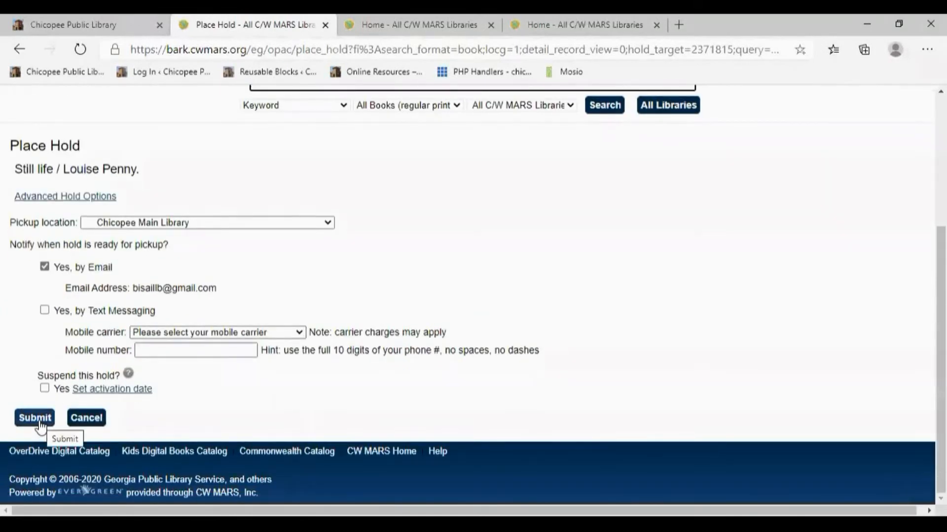
click(34, 418)
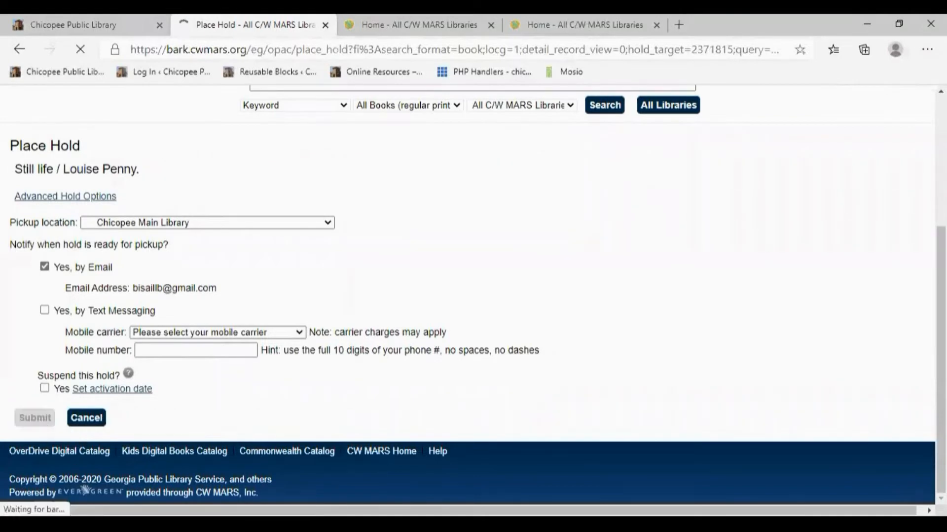
click(34, 418)
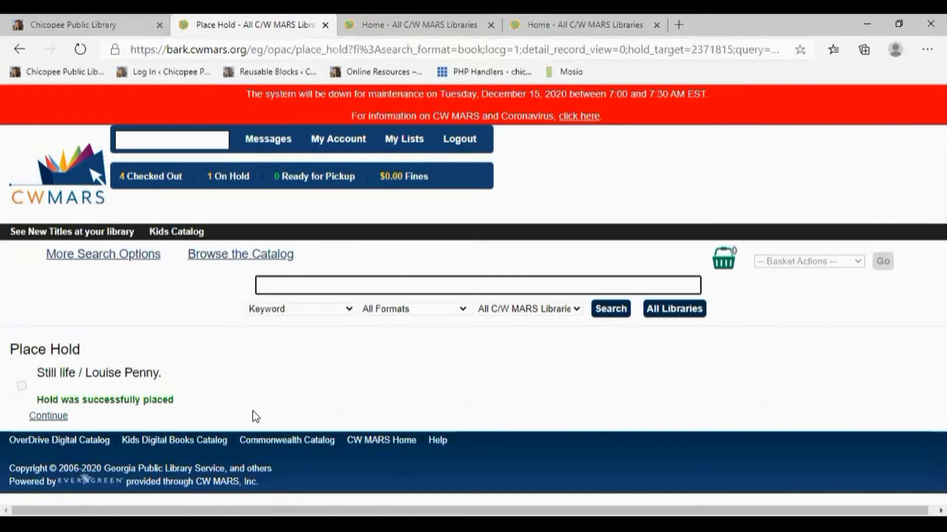
mouse_move(242, 414)
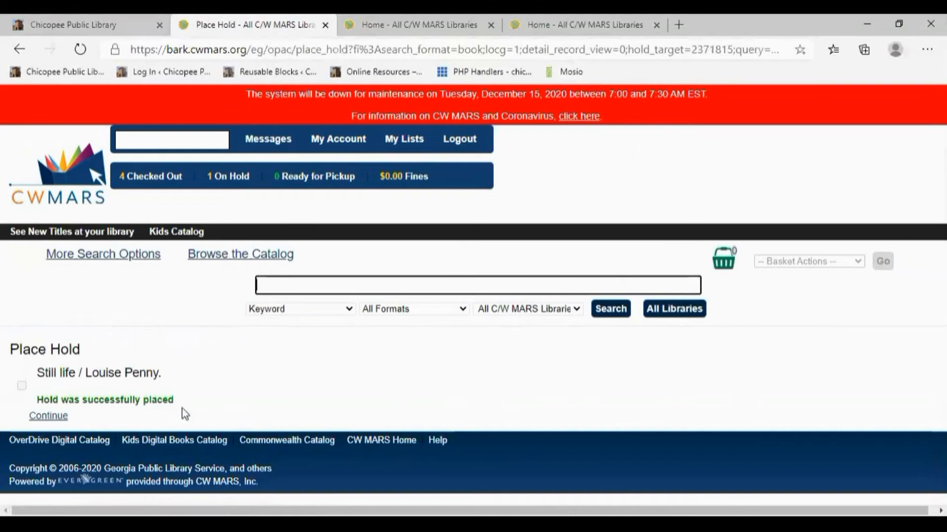
mouse_move(94, 419)
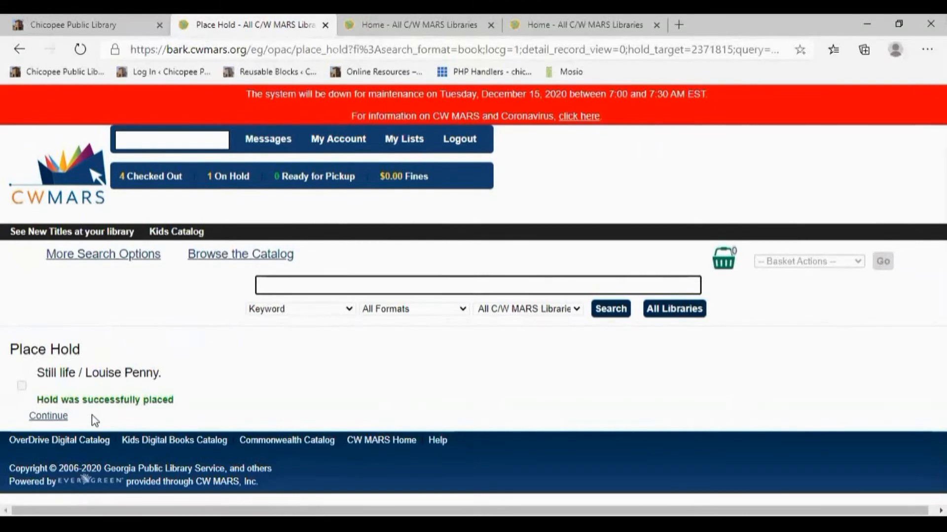
mouse_move(68, 428)
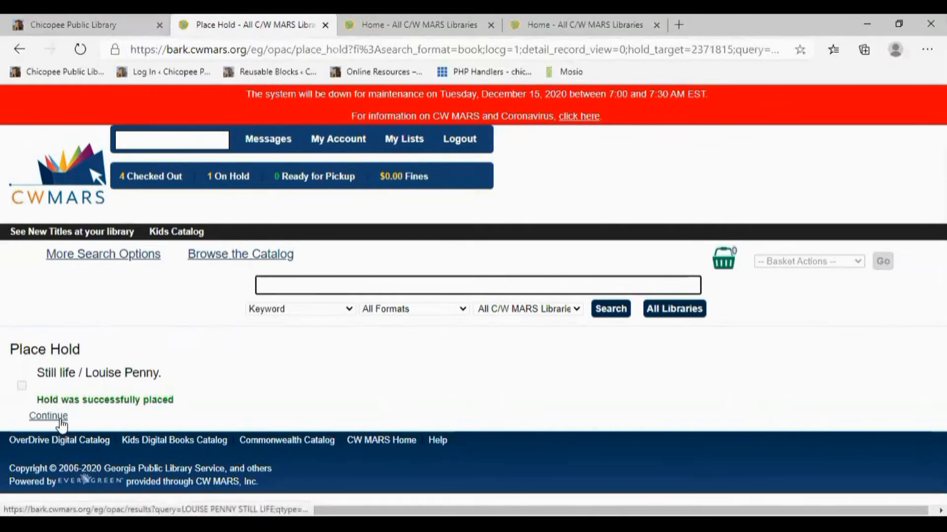
- Leave the hold confirmation to head back toward the Still life search results
click(48, 415)
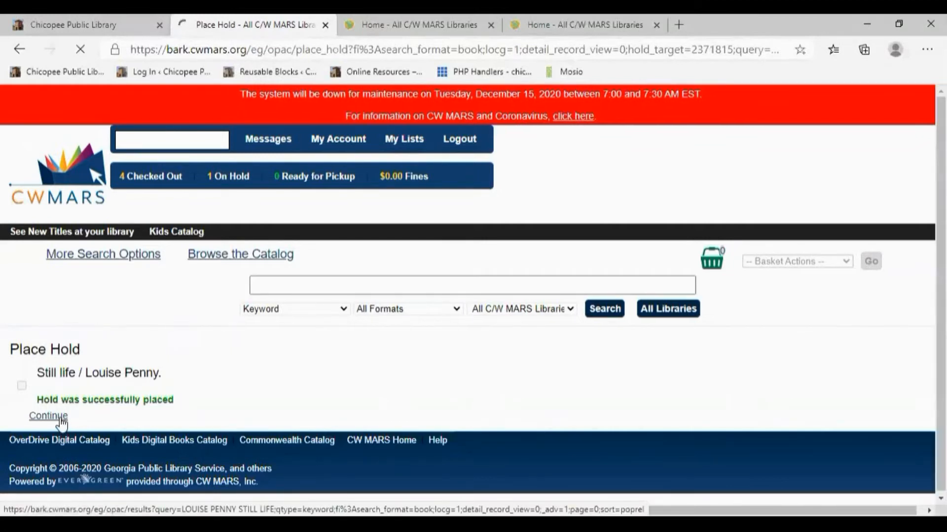
- Return to the Still life results and open the fourth result, the 2008 Minotaur paperback
click(48, 415)
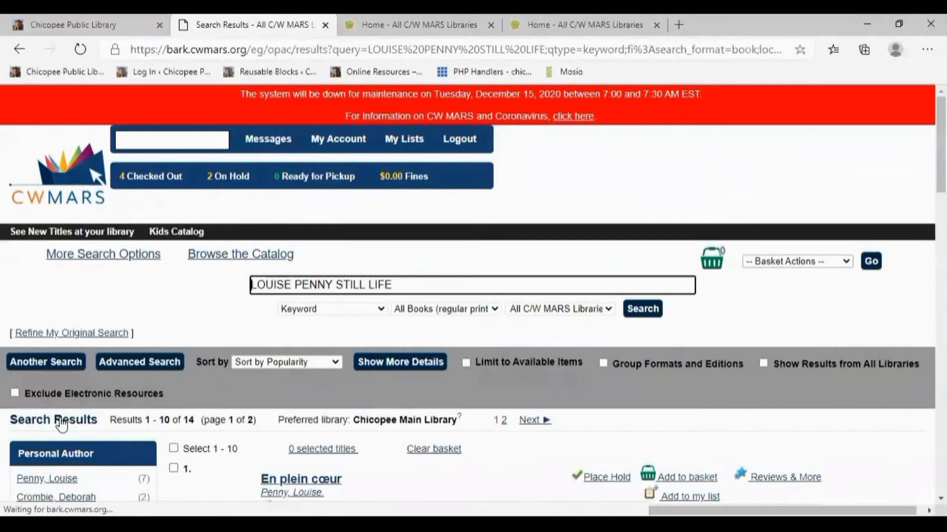
scroll(down, 3)
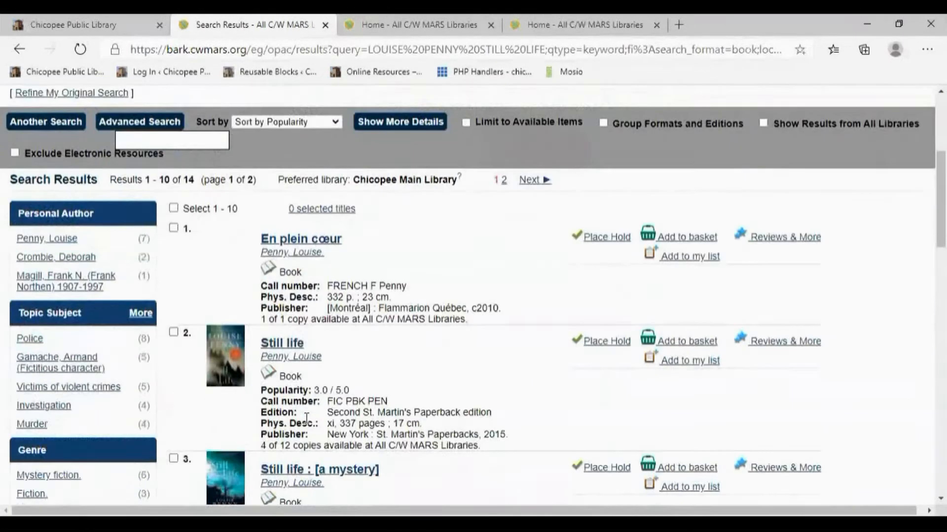
scroll(down, 3)
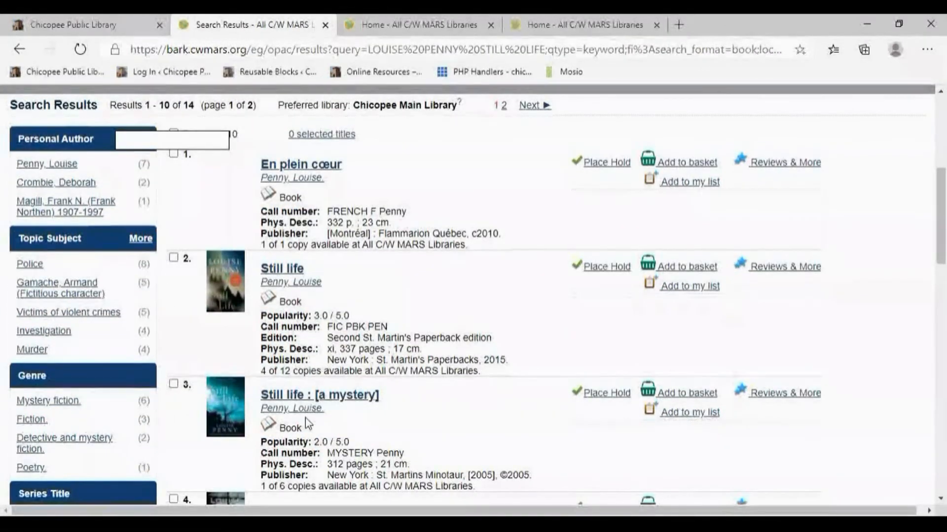
scroll(down, 3)
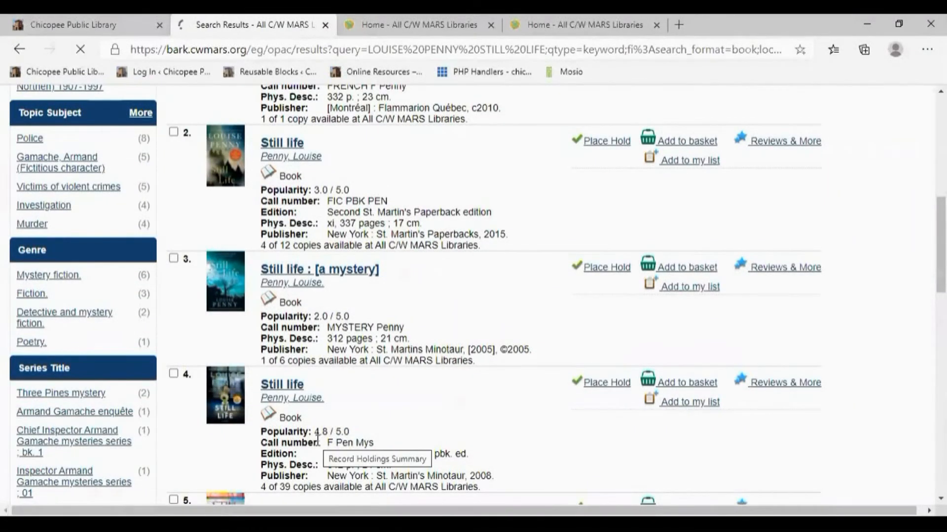
click(280, 385)
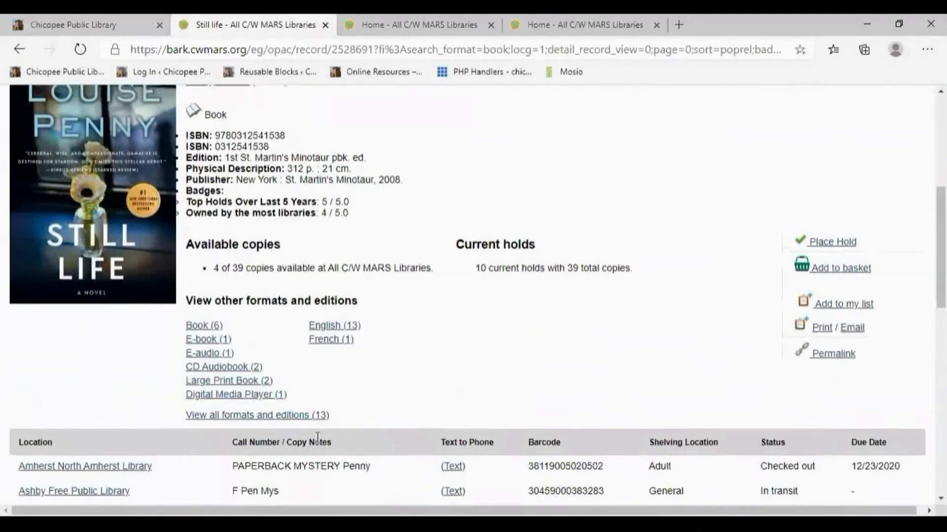
- Open '2. A fatal grace' from the record's Books in this series list
scroll(down, 3)
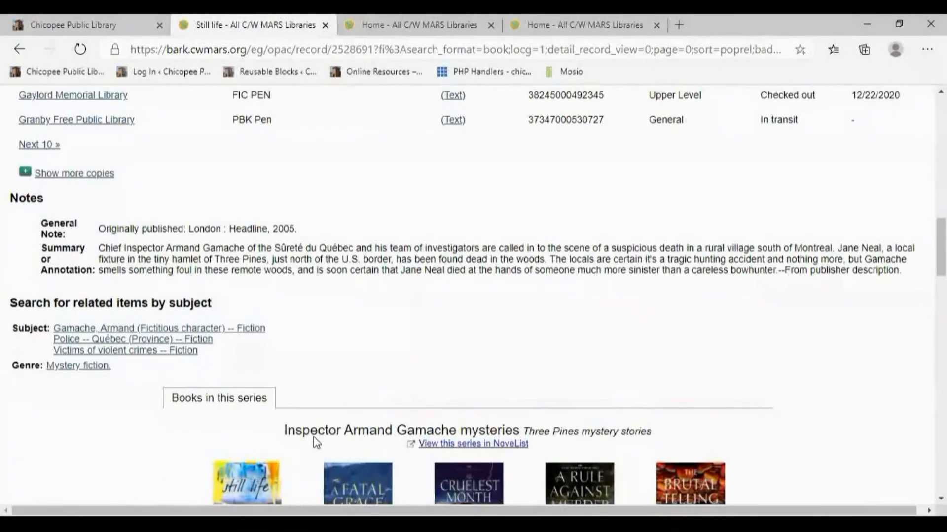
scroll(down, 3)
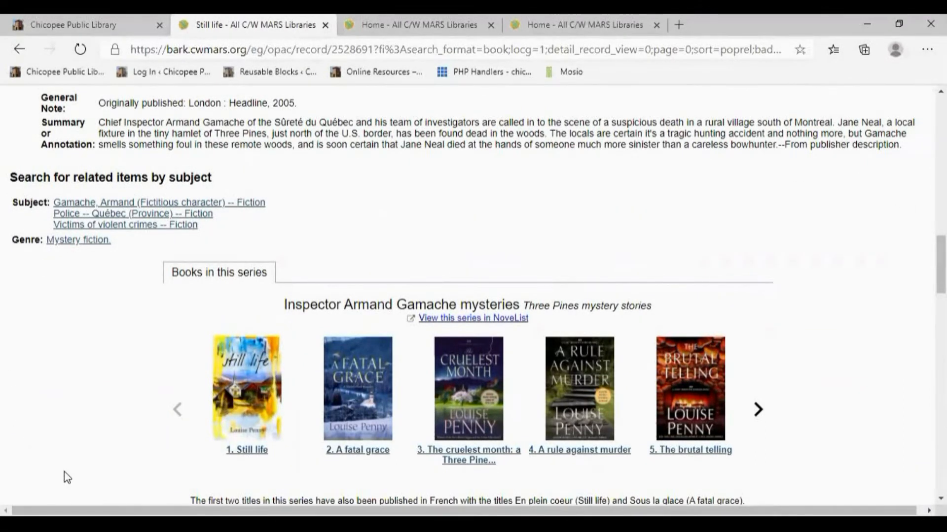
mouse_move(72, 480)
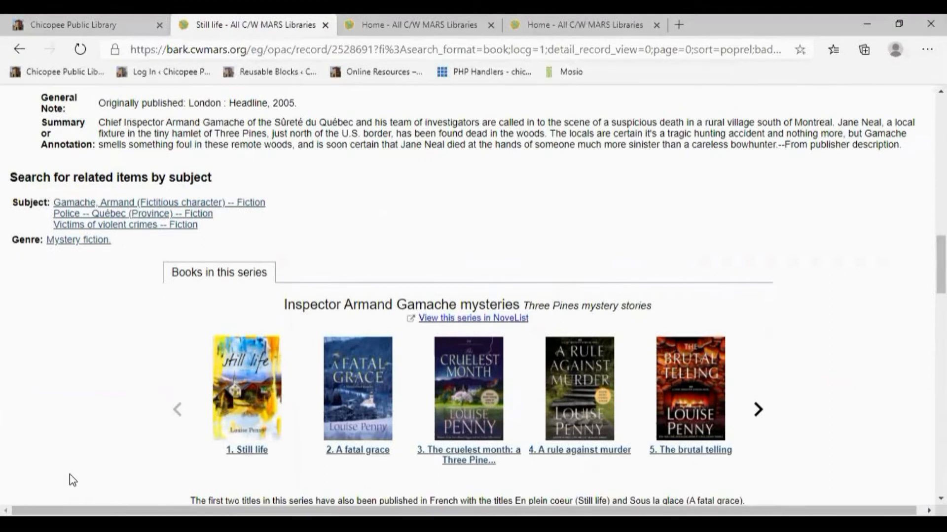
mouse_move(222, 482)
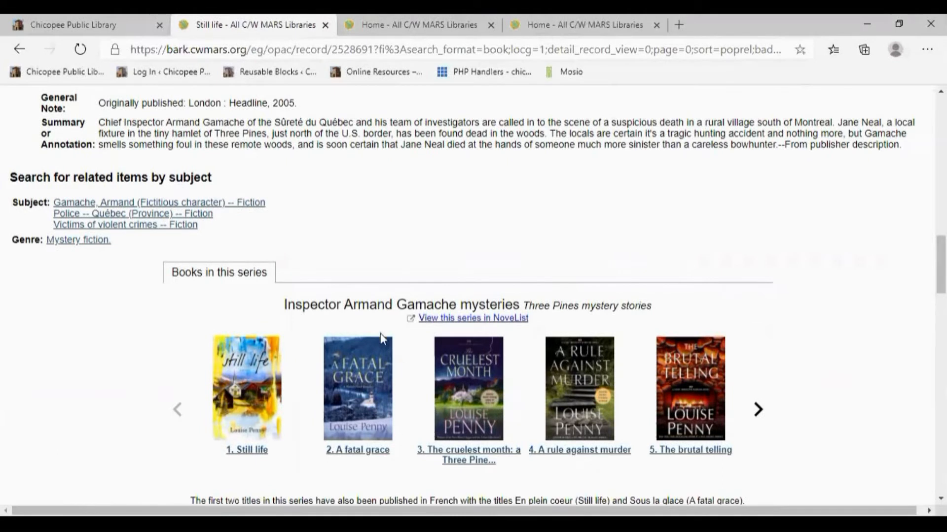
mouse_move(365, 430)
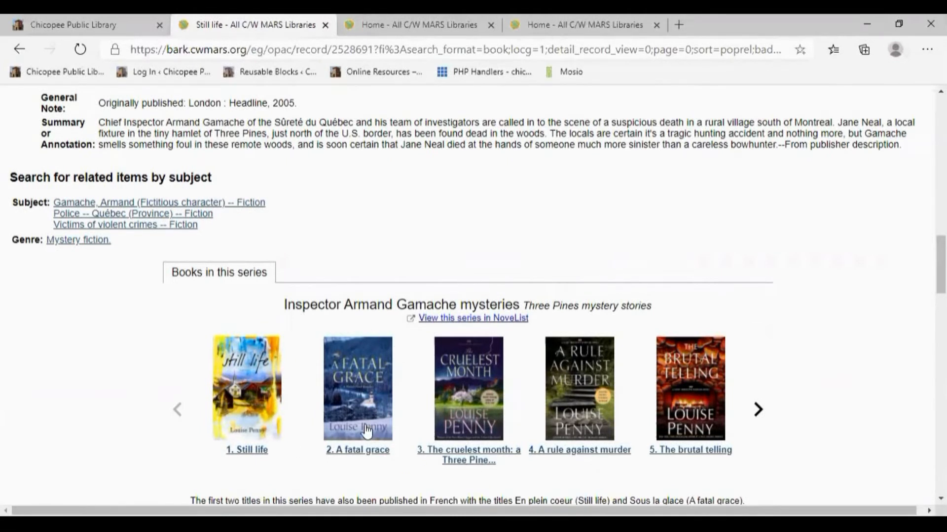
click(356, 450)
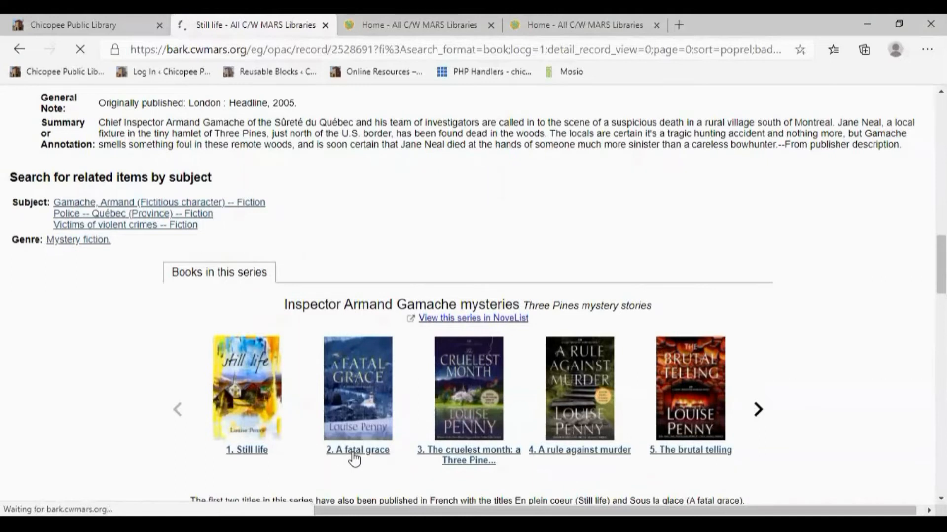
click(357, 449)
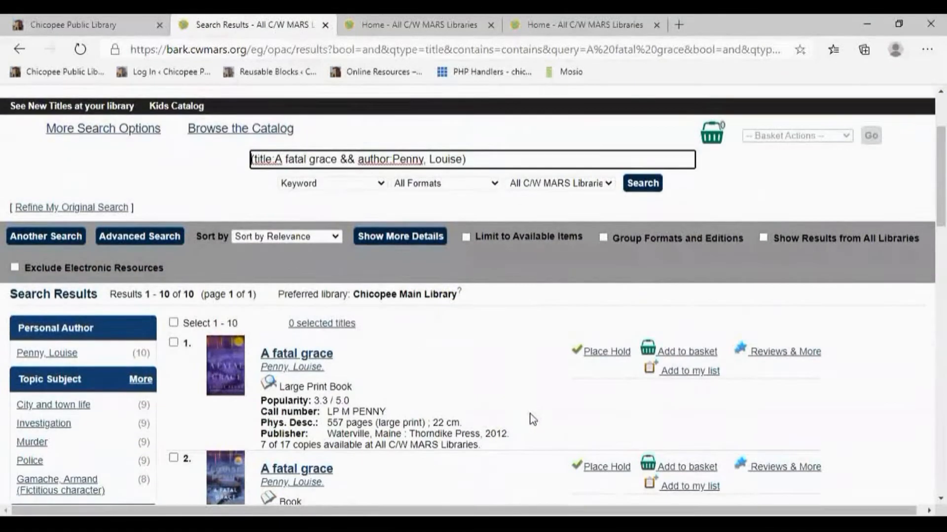
- Add result 5, the 2007 St. Martin's Minotaur A fatal grace, to the basket and open it
scroll(down, 3)
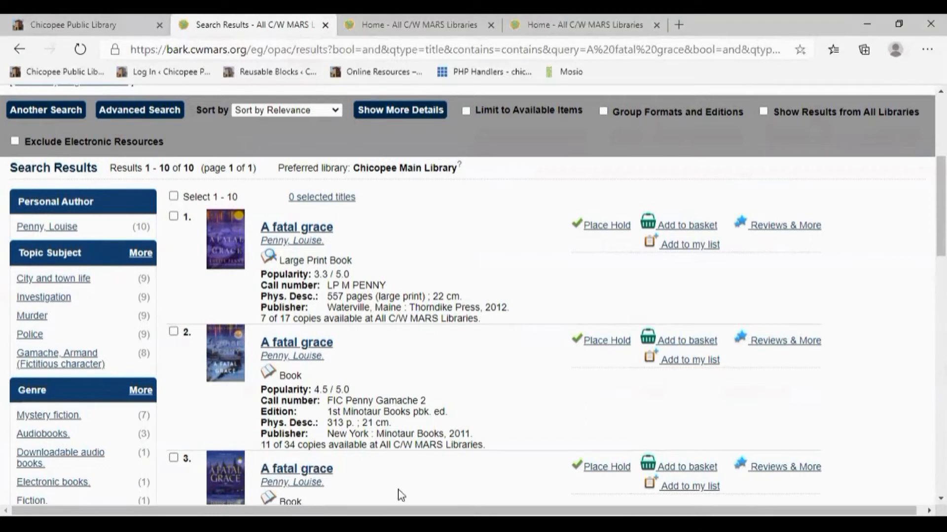
mouse_move(328, 406)
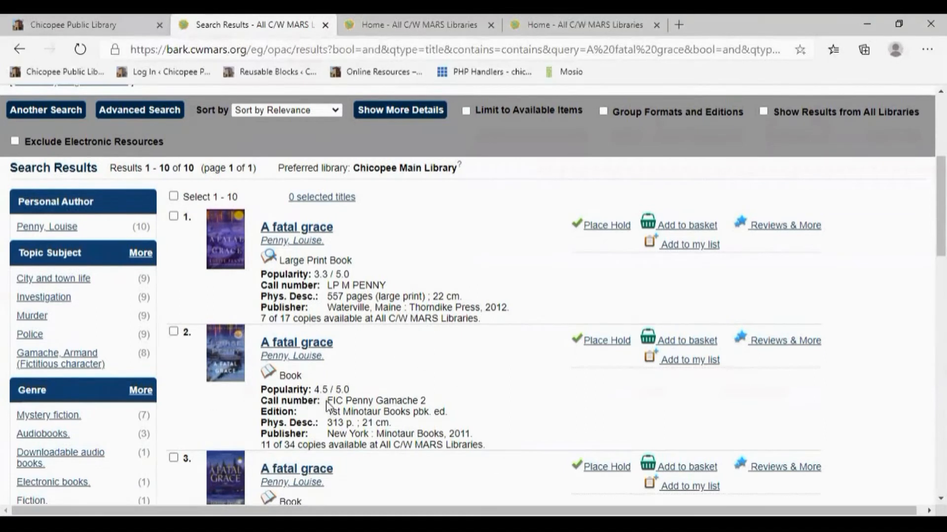
scroll(down, 3)
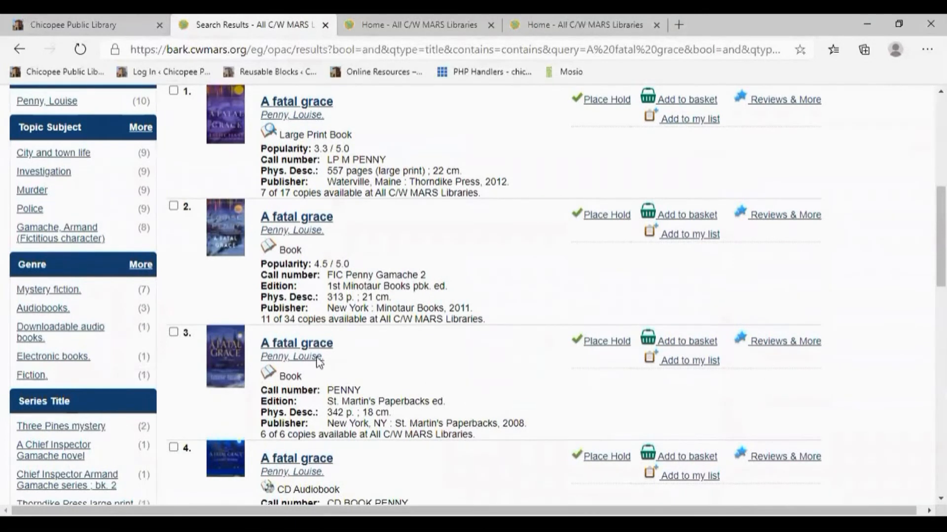
scroll(down, 3)
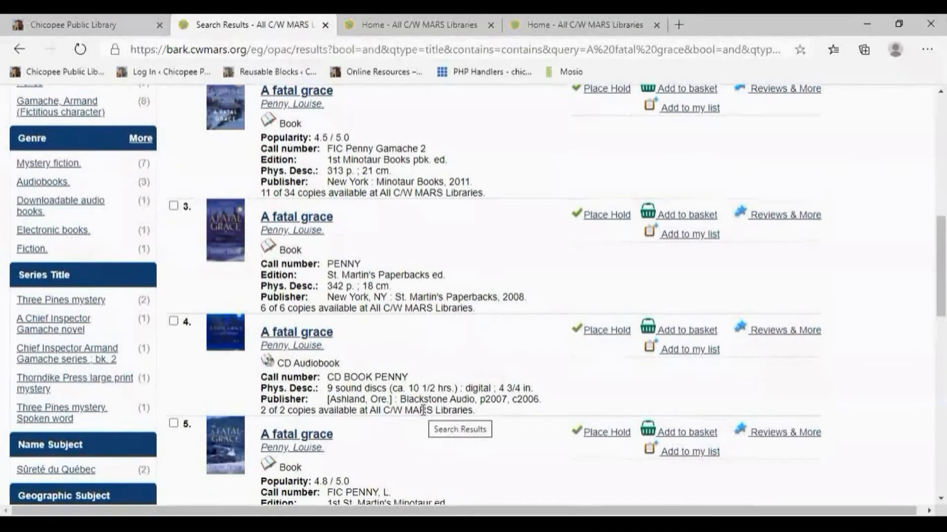
scroll(down, 3)
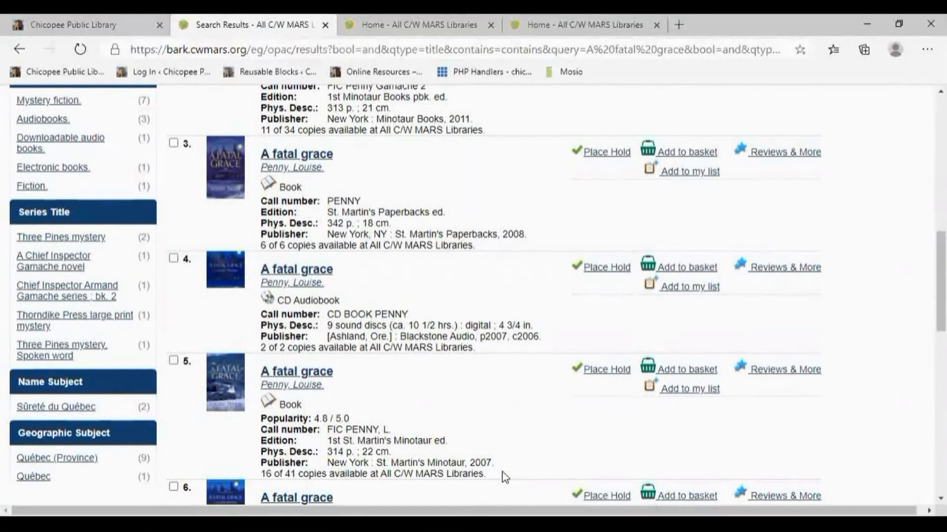
mouse_move(690, 369)
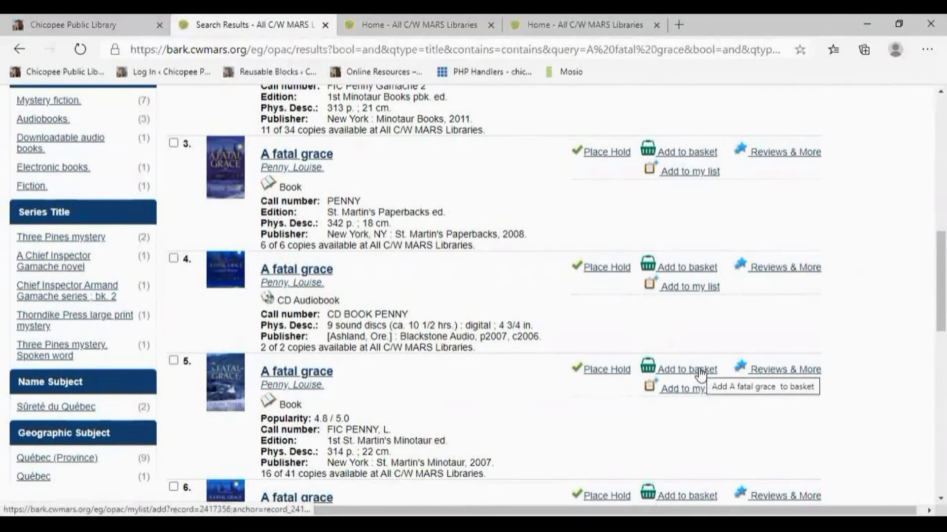
click(685, 368)
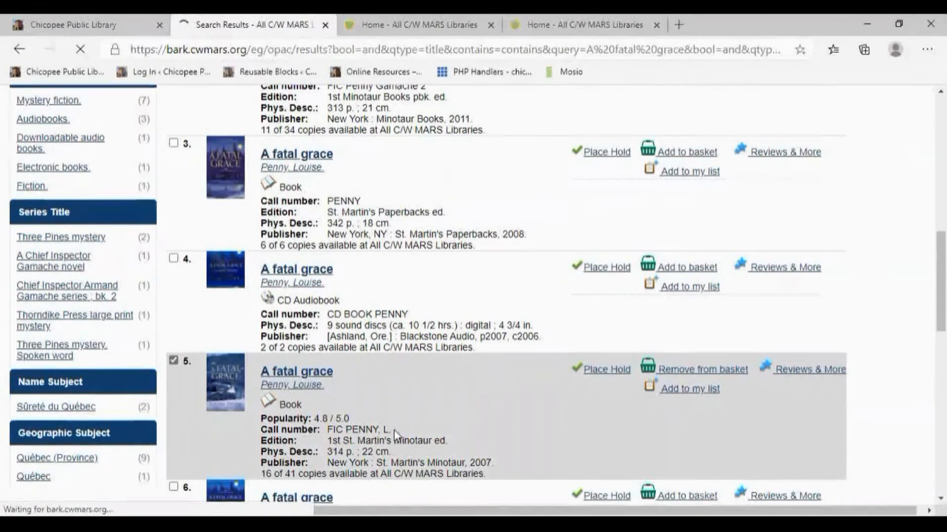
mouse_move(398, 431)
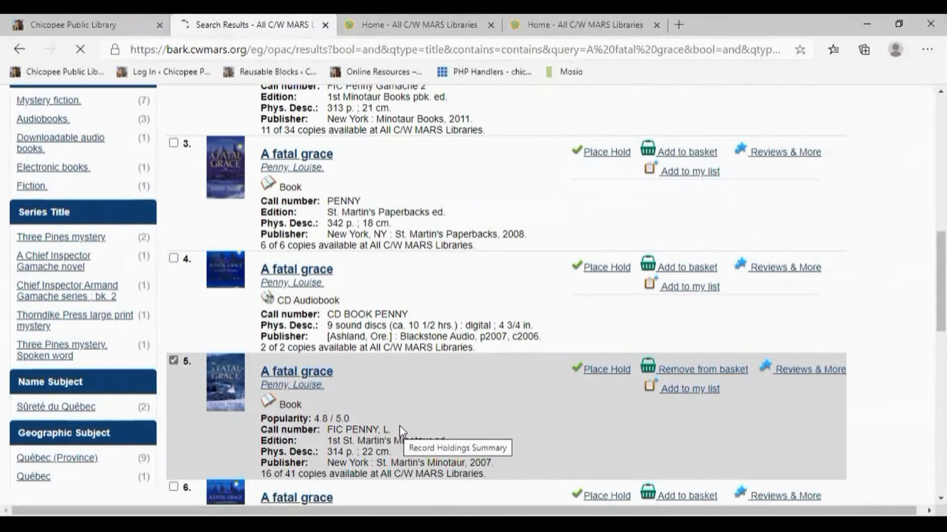
click(296, 371)
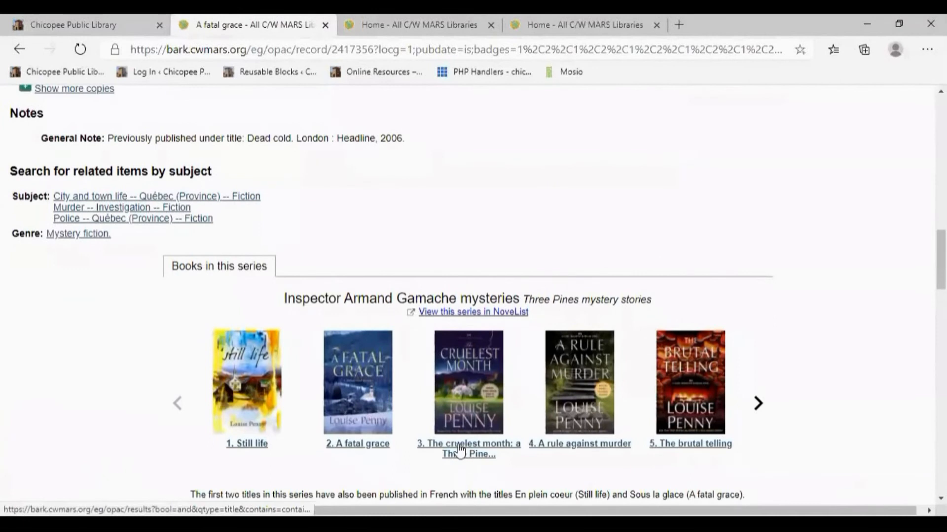
- Open The cruelest month from the series list and basket item 7, the Three Pines mystery
click(468, 449)
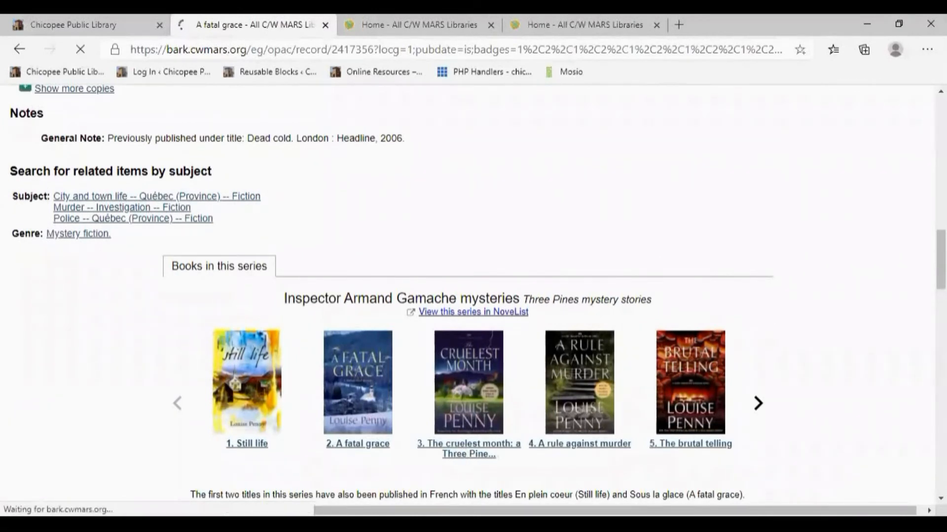
click(468, 443)
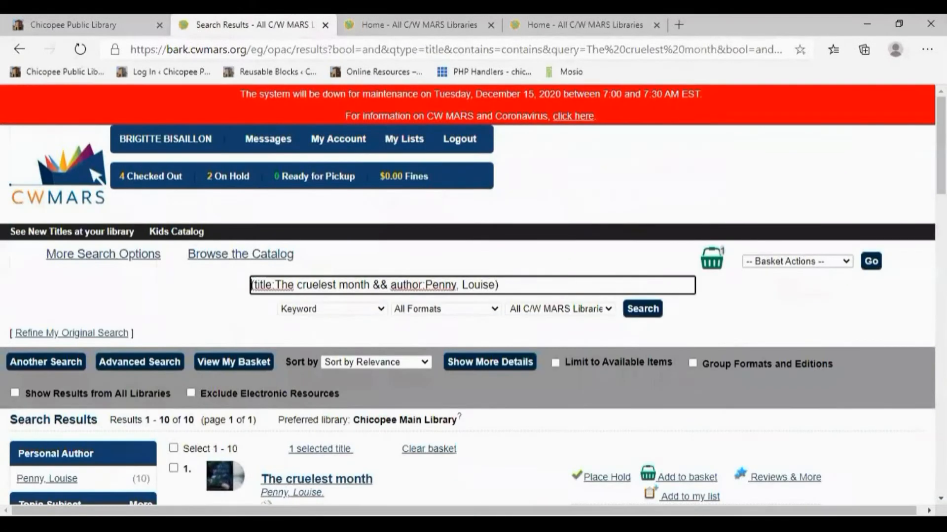
scroll(down, 3)
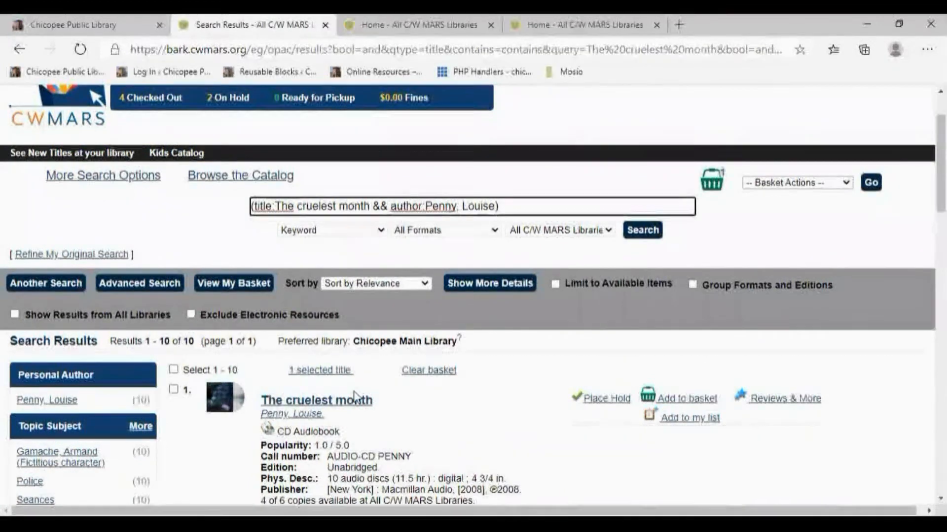
scroll(down, 3)
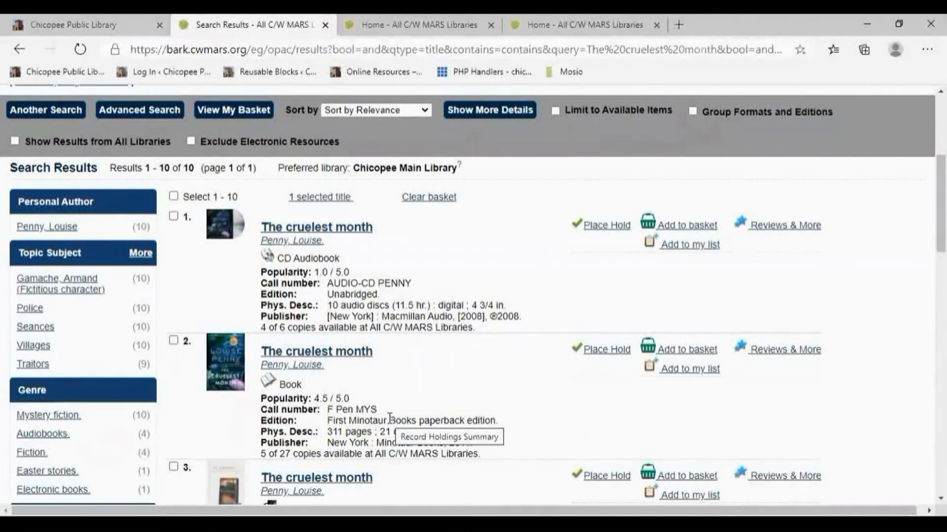
scroll(down, 3)
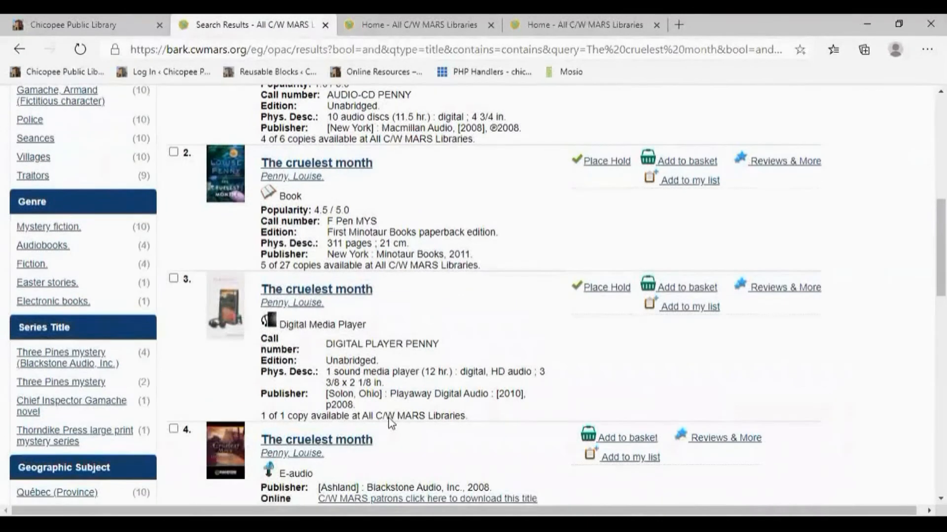
scroll(down, 3)
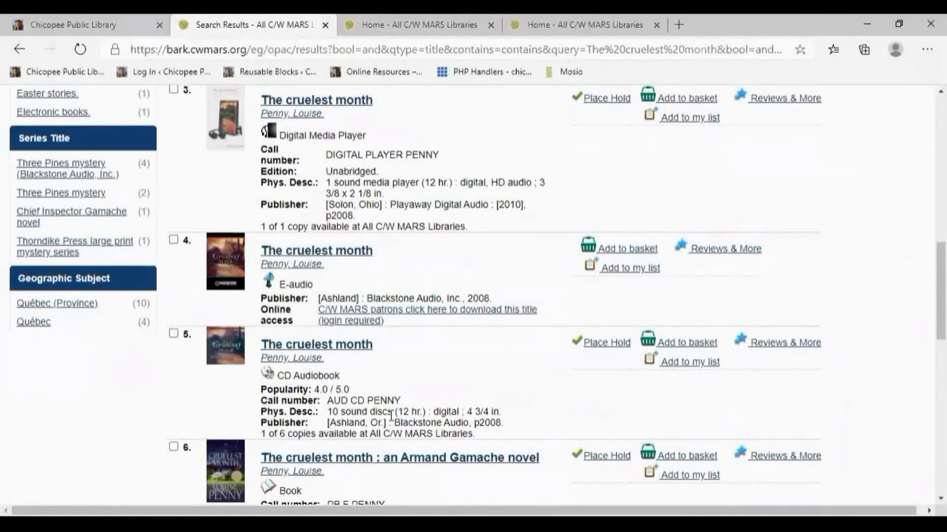
scroll(down, 3)
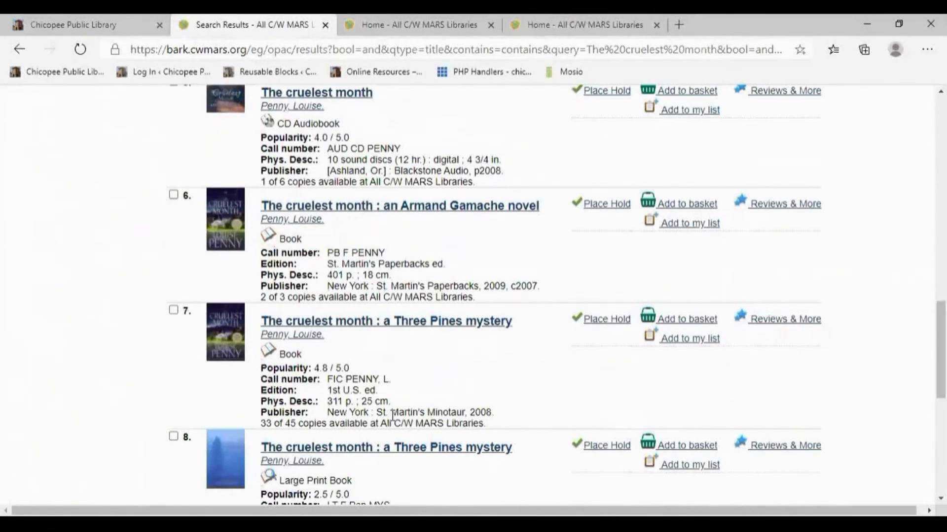
mouse_move(392, 423)
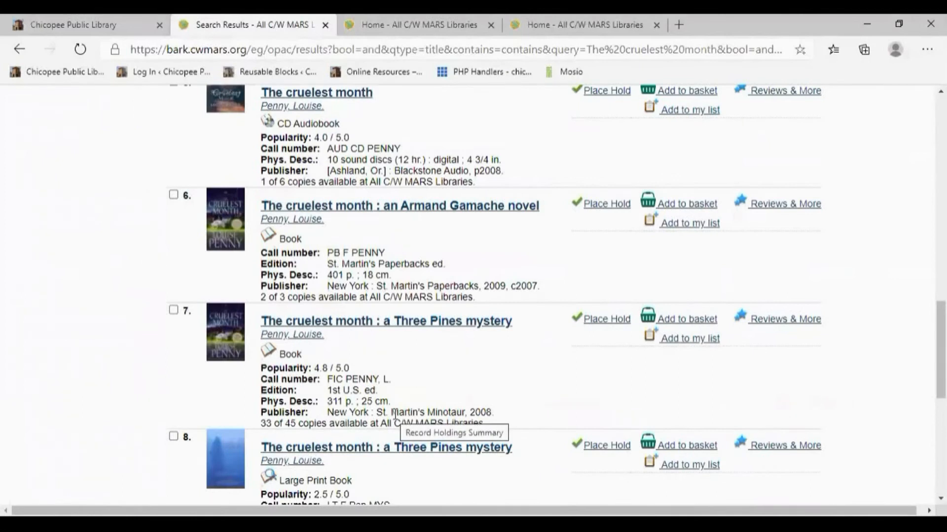
mouse_move(597, 370)
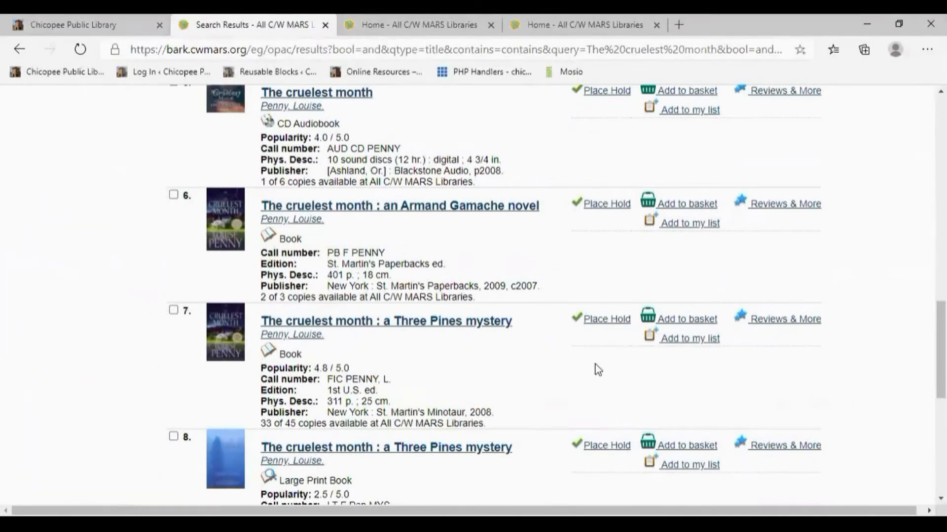
click(687, 319)
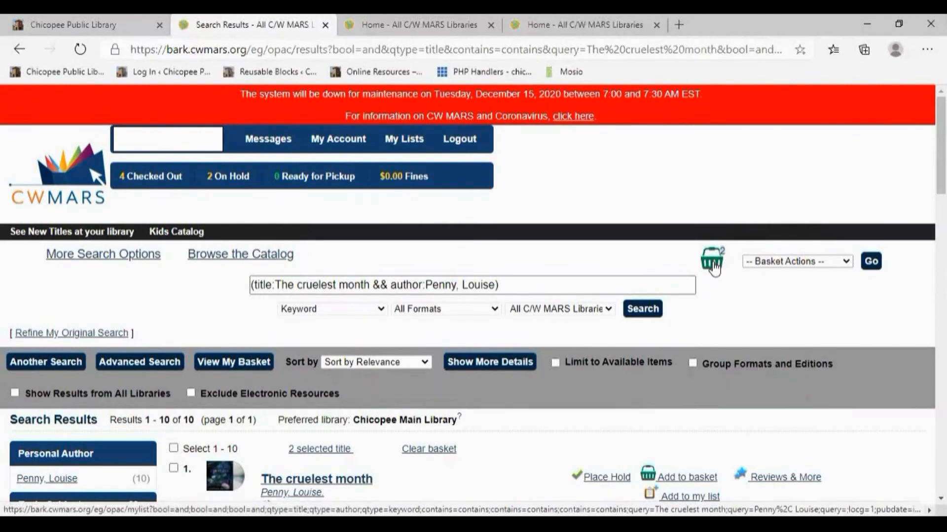
- Choose Place hold for The Cruelest Month and A Fatal Grace from the basket actions
click(711, 260)
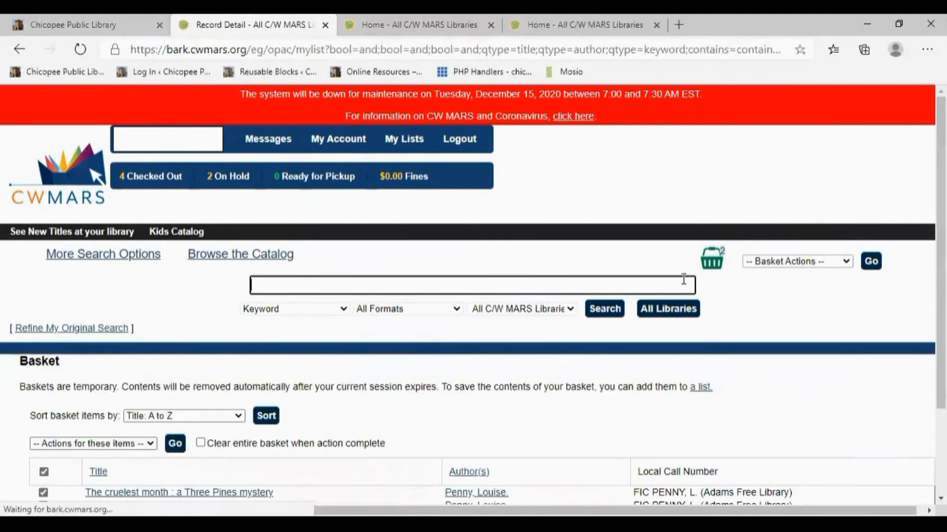
scroll(down, 3)
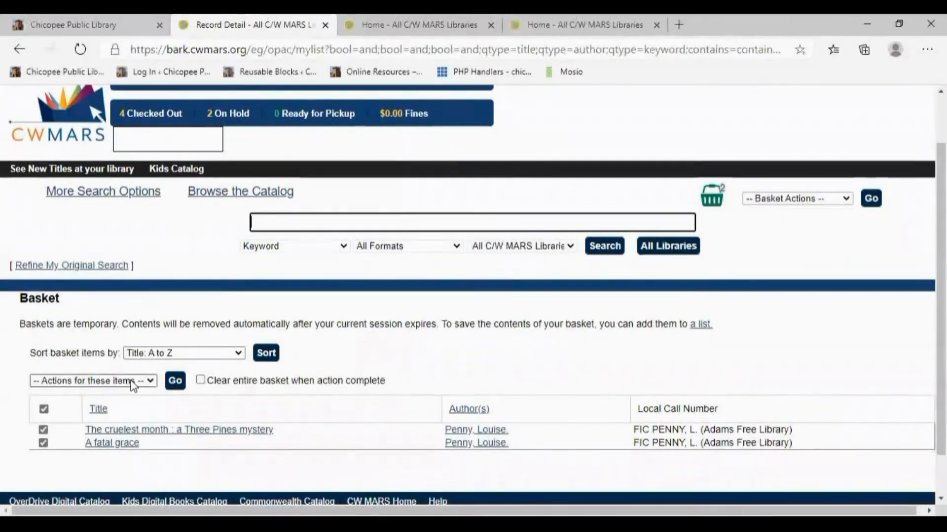
click(92, 380)
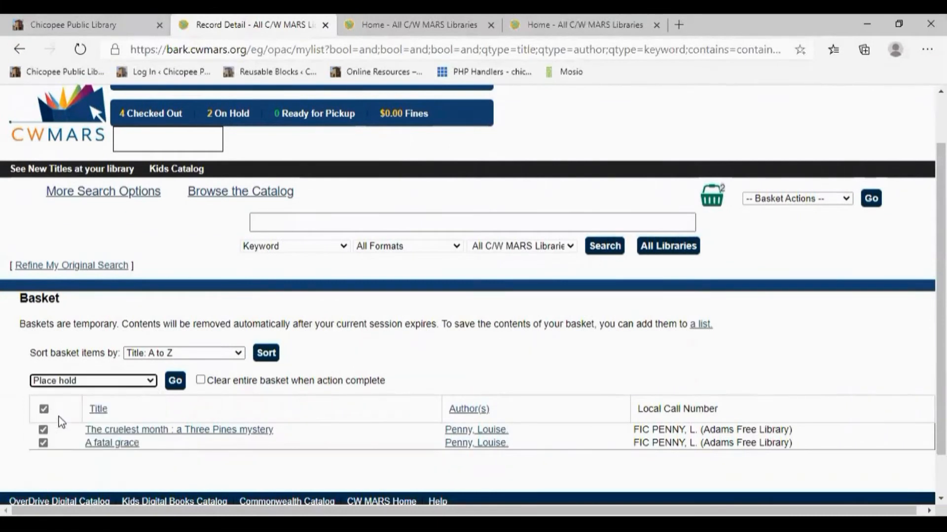
click(174, 382)
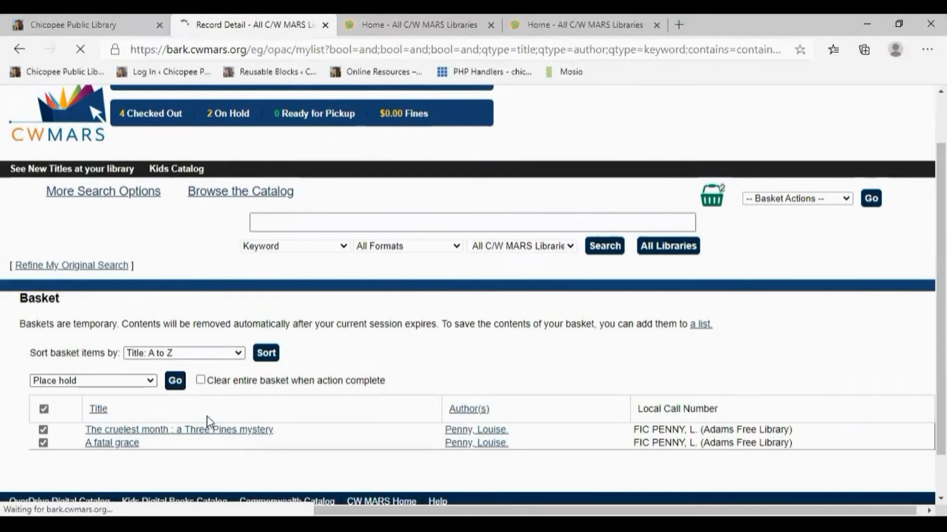
- Submit holds on both Penny titles with pickup at Chicopee Main Library
click(174, 381)
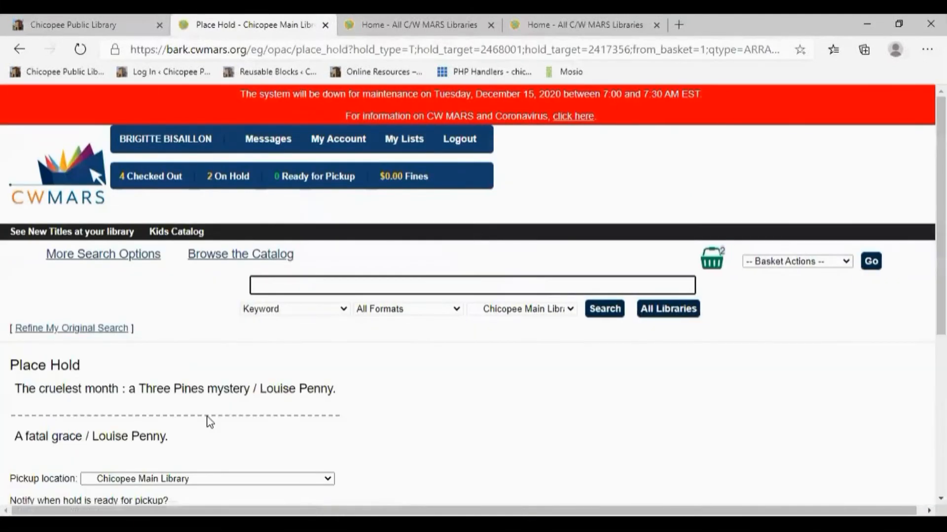
scroll(down, 3)
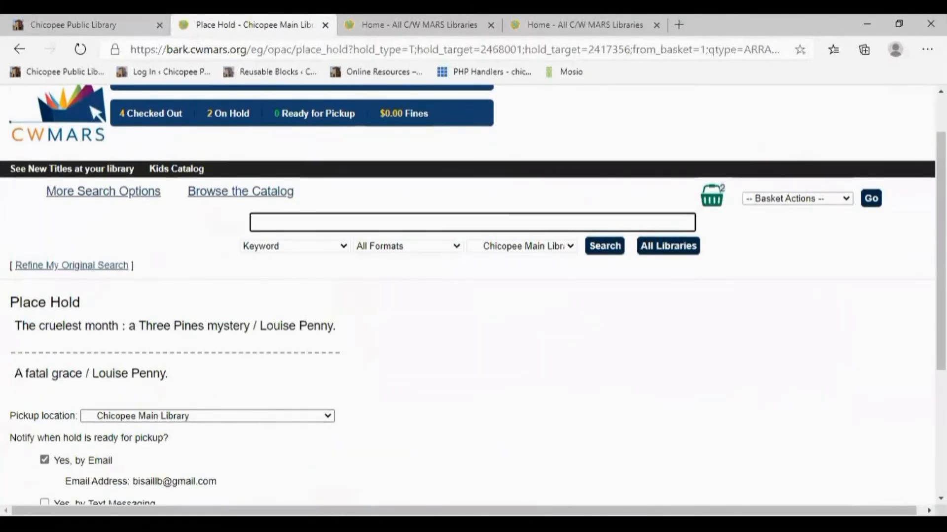
scroll(down, 3)
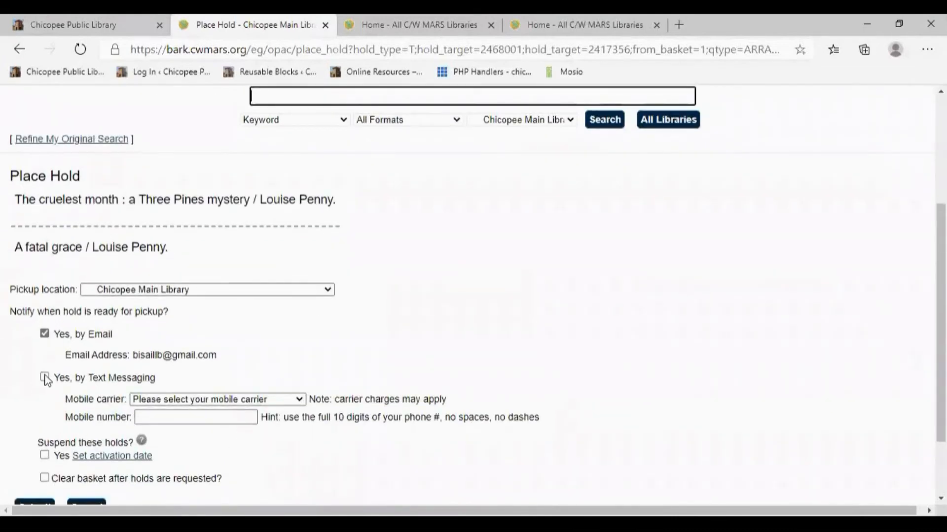
scroll(down, 3)
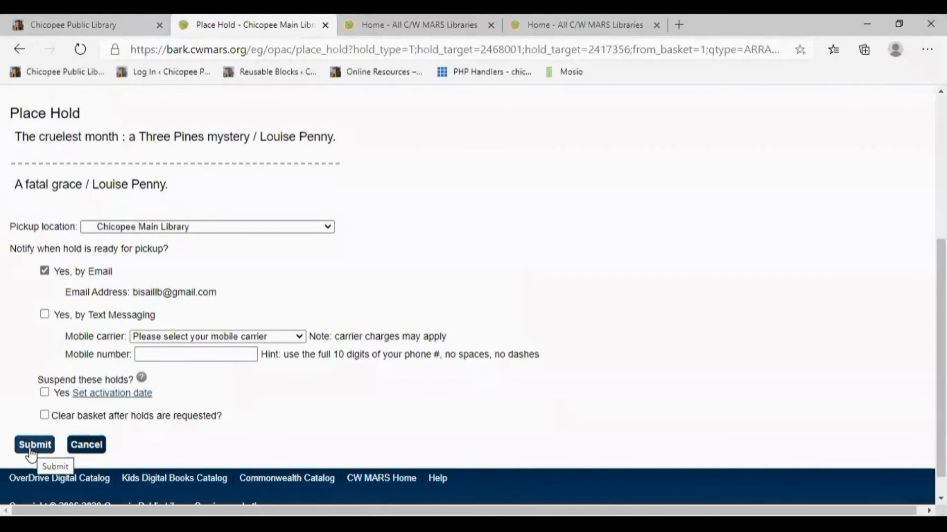
click(34, 444)
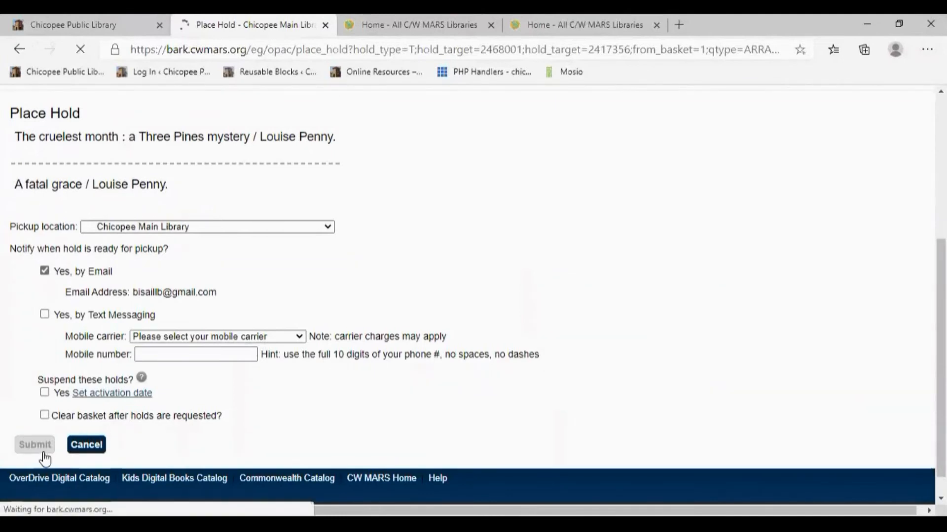
click(35, 445)
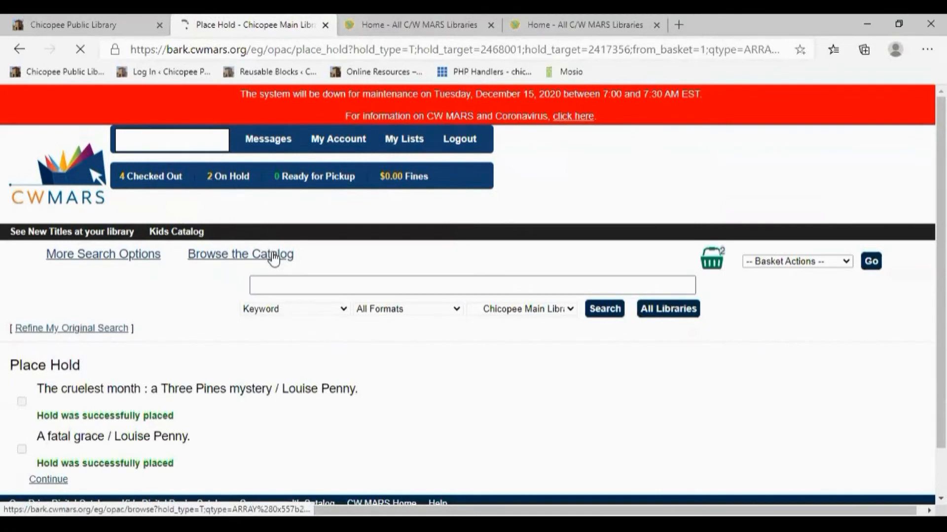
- Open the account's holds list showing Still Life, The Cruelest Month and A Fatal Grace
click(49, 479)
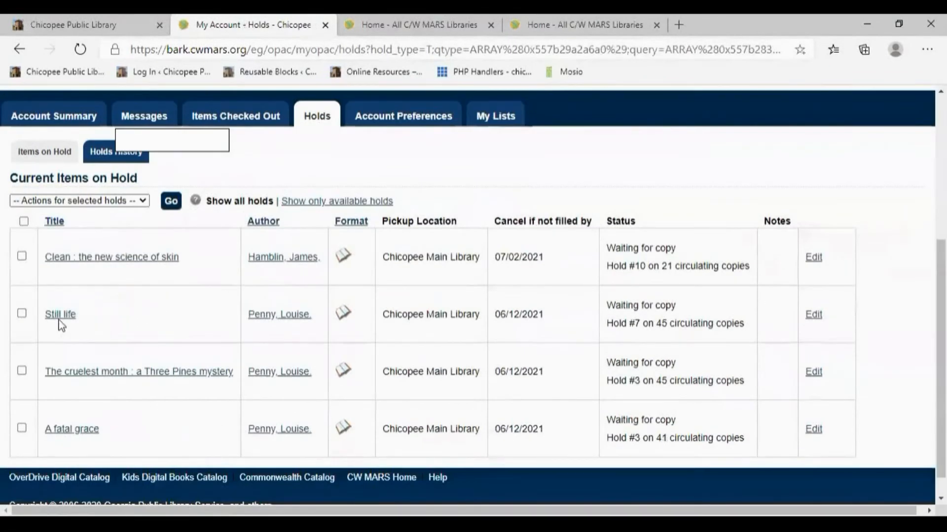
mouse_move(71, 429)
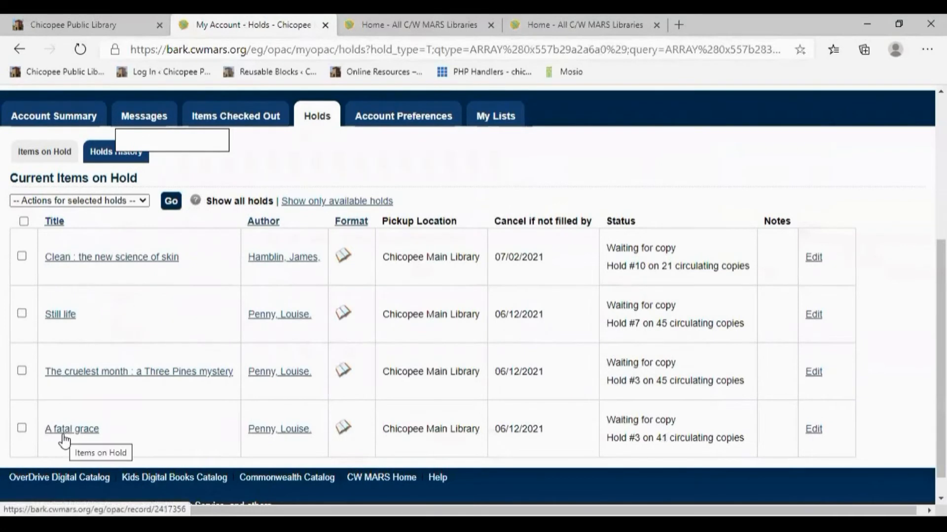
mouse_move(324, 434)
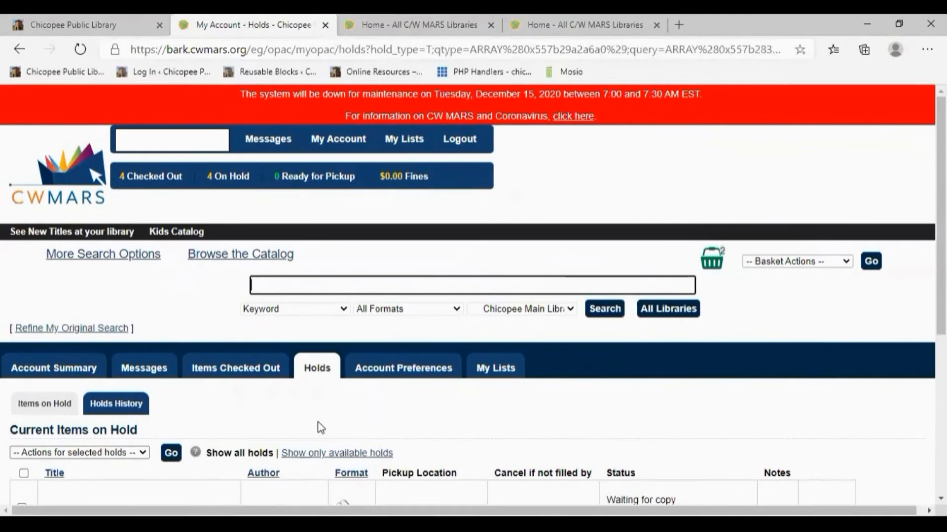
mouse_move(325, 435)
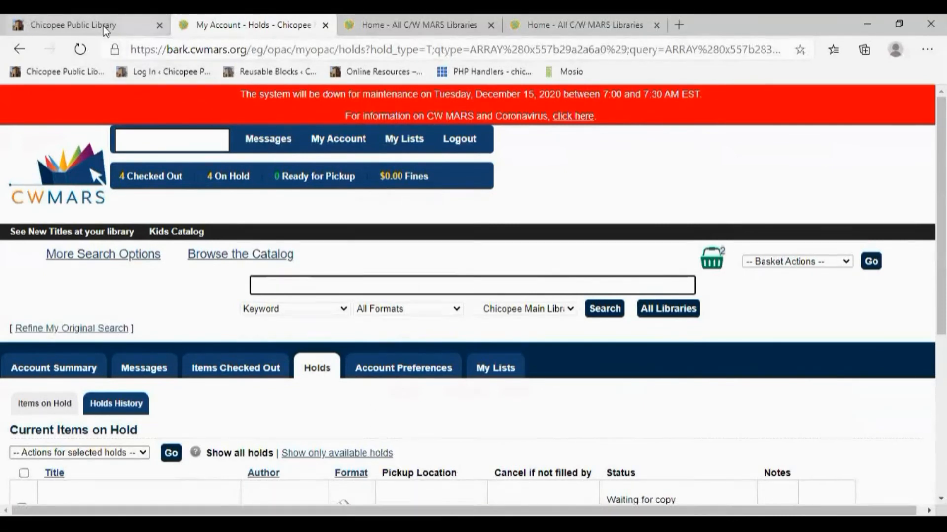
- Open the Personalized Reading Lists for Adults form from the Chicopee Public Library site
click(72, 25)
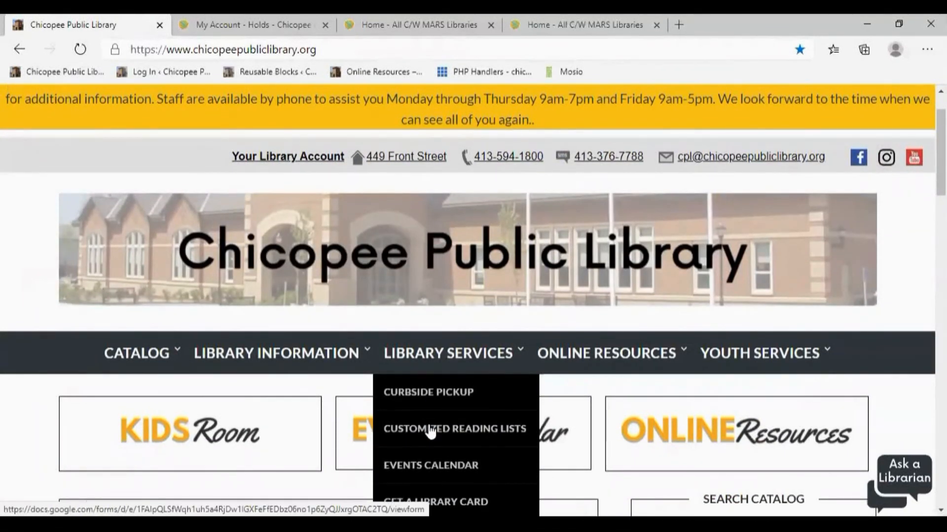
click(454, 428)
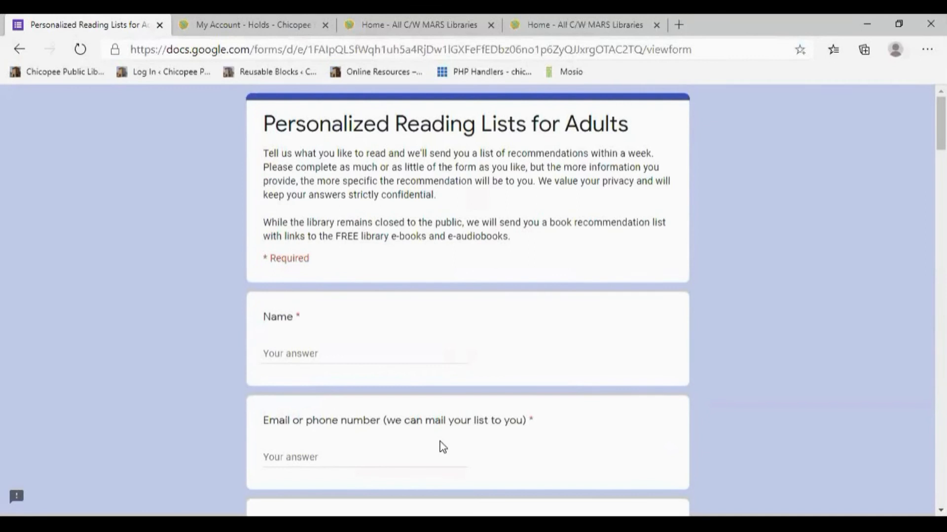
scroll(down, 3)
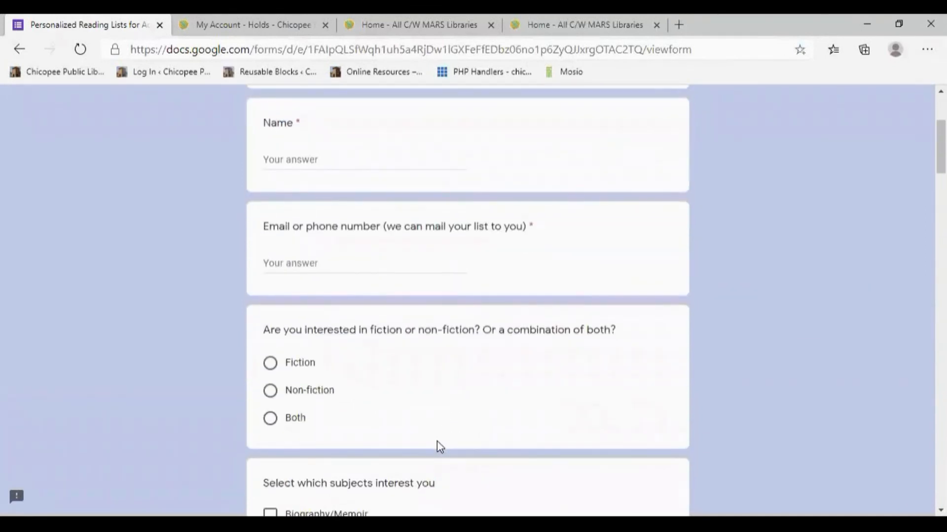
scroll(down, 3)
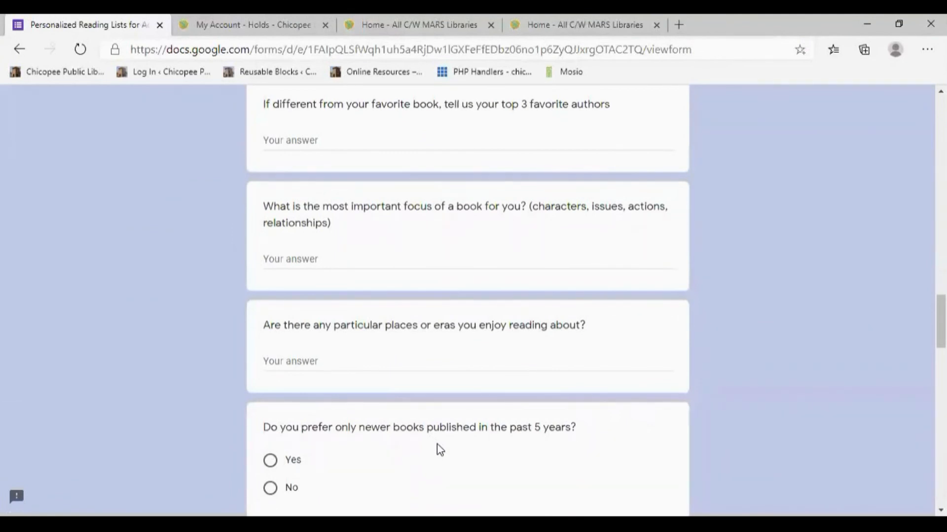
scroll(up, 3)
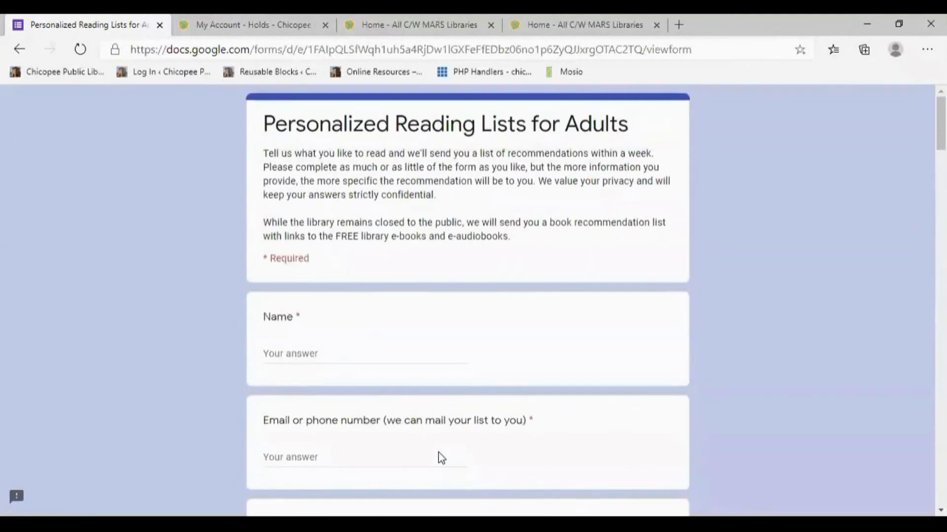